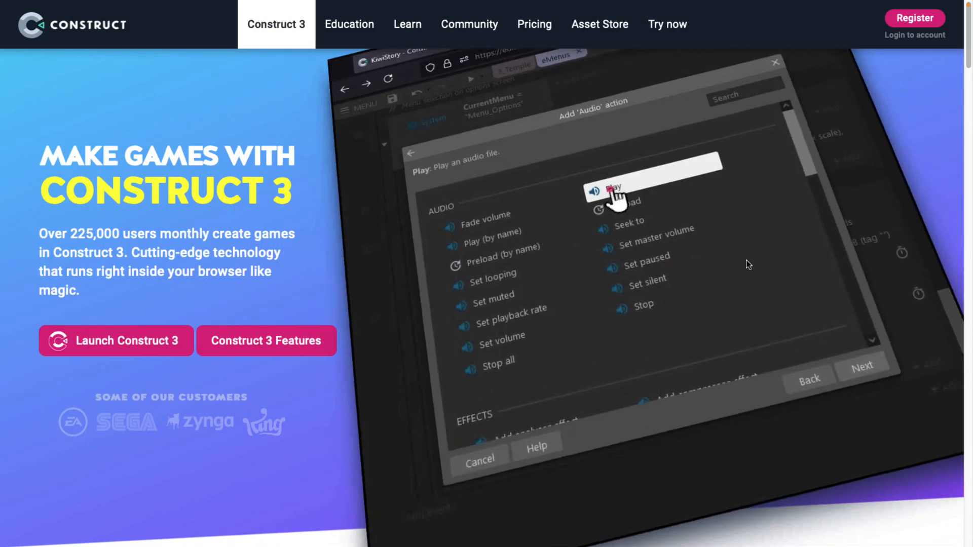
Step: Launch the Construct Animate beta from the blog post link and dismiss its welcome notice
scroll(down, 3)
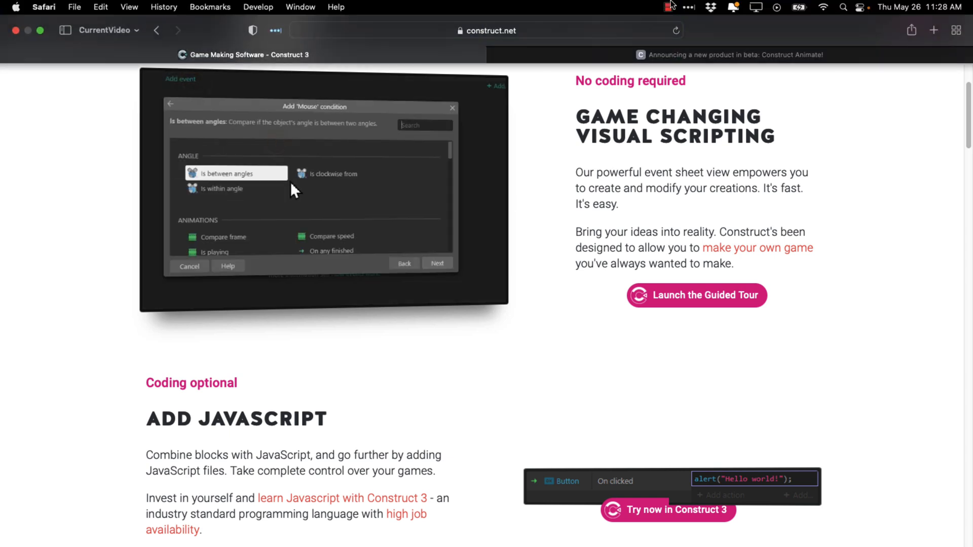
scroll(down, 3)
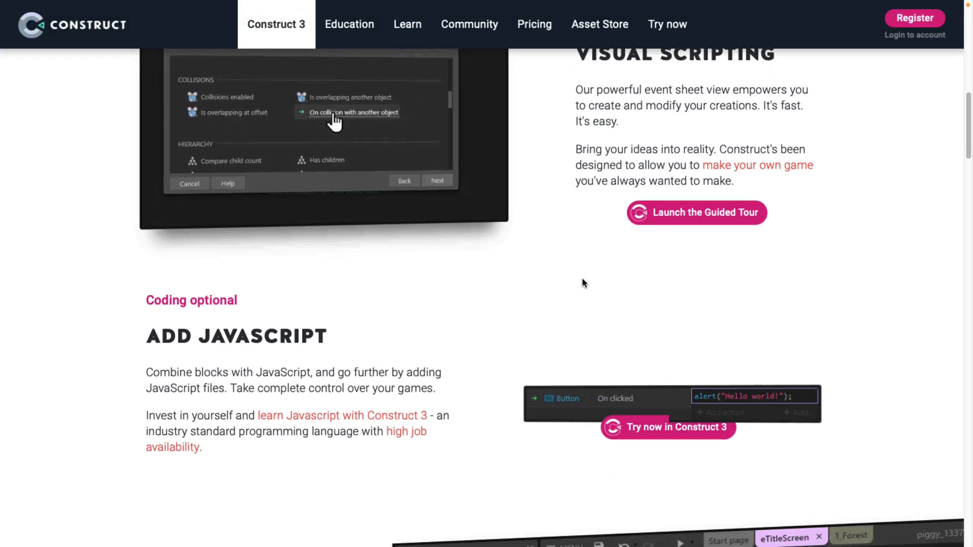
scroll(down, 3)
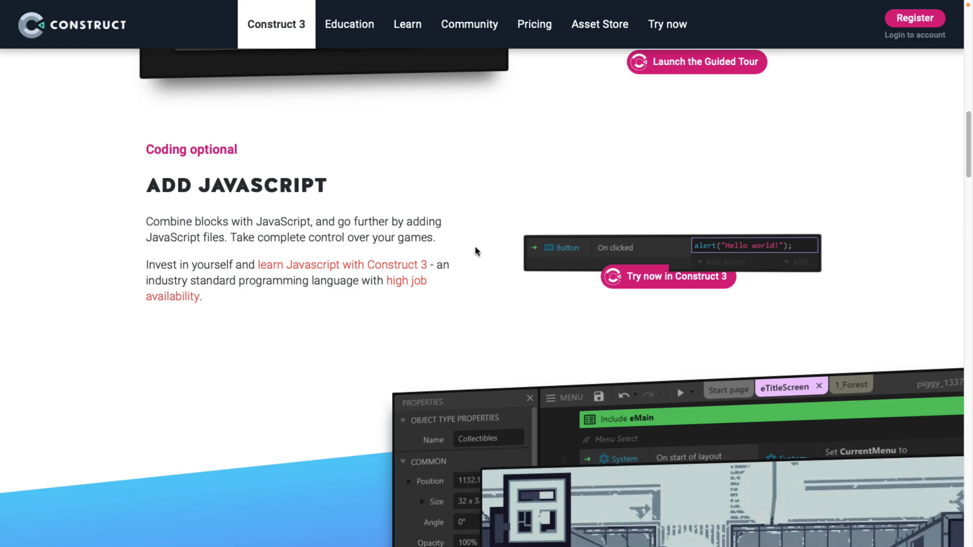
scroll(up, 3)
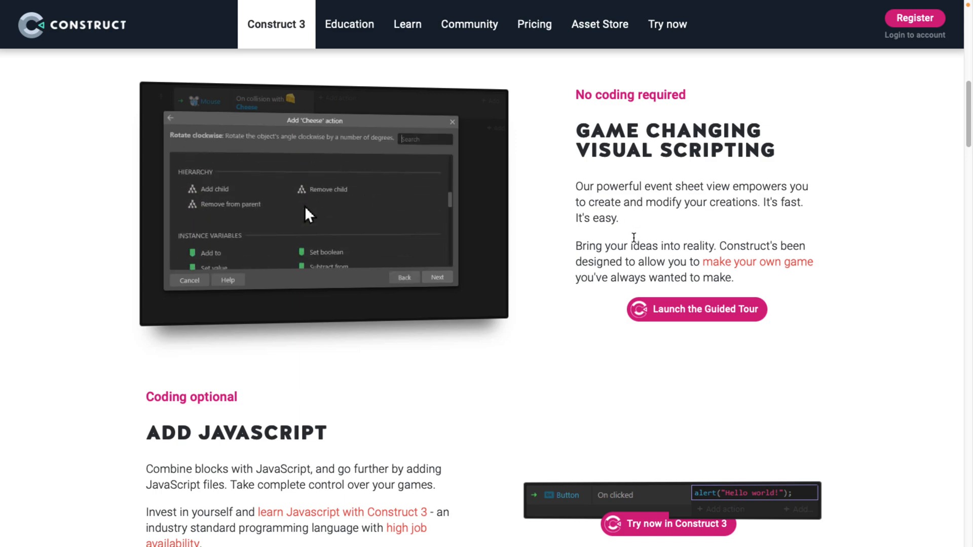
scroll(down, 3)
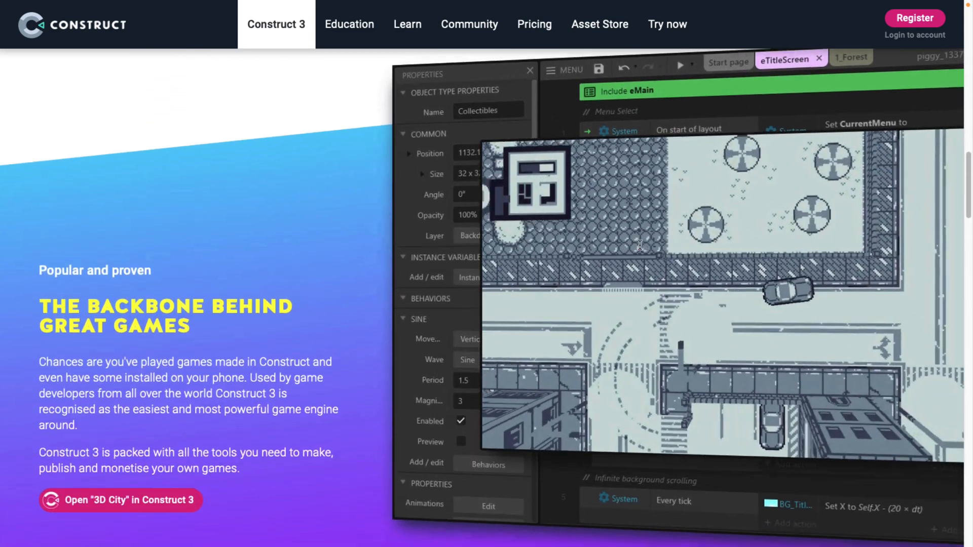
scroll(down, 3)
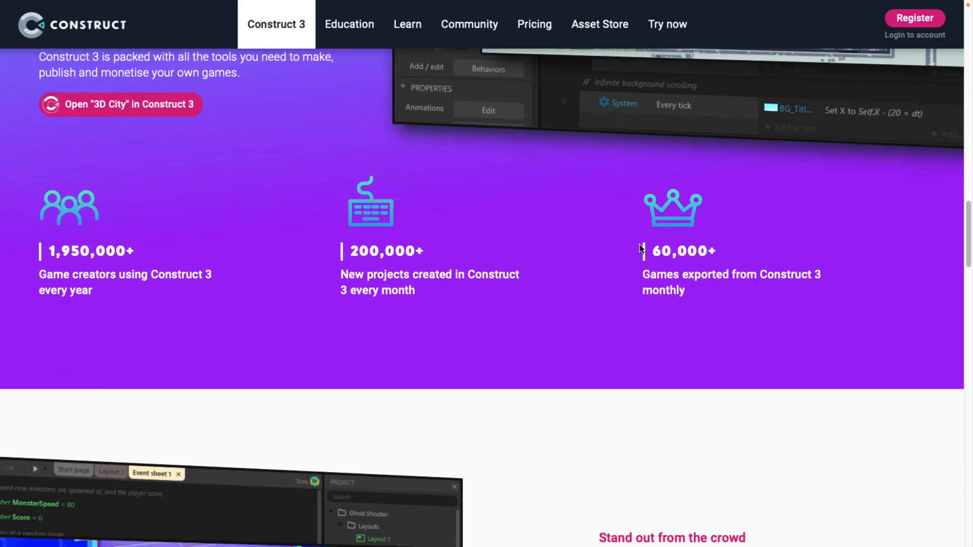
scroll(down, 3)
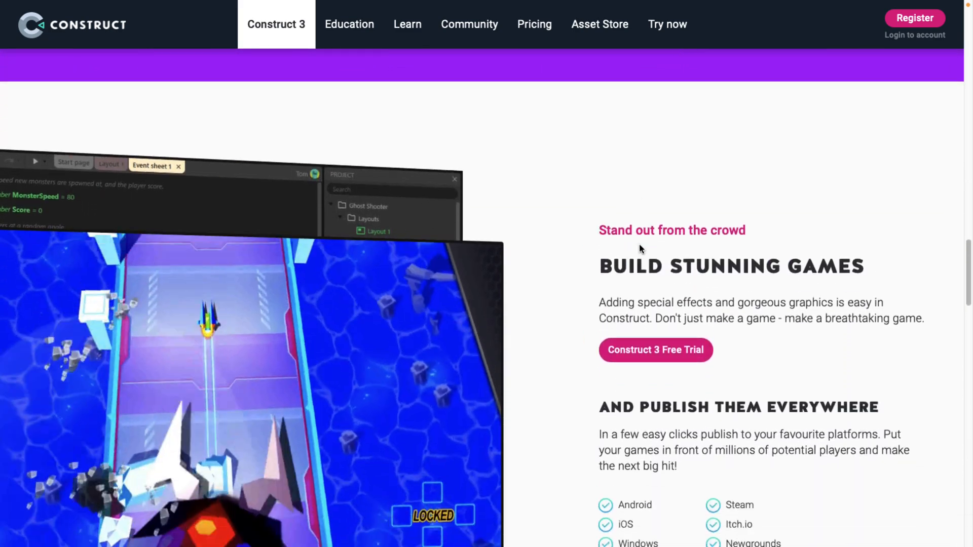
scroll(down, 3)
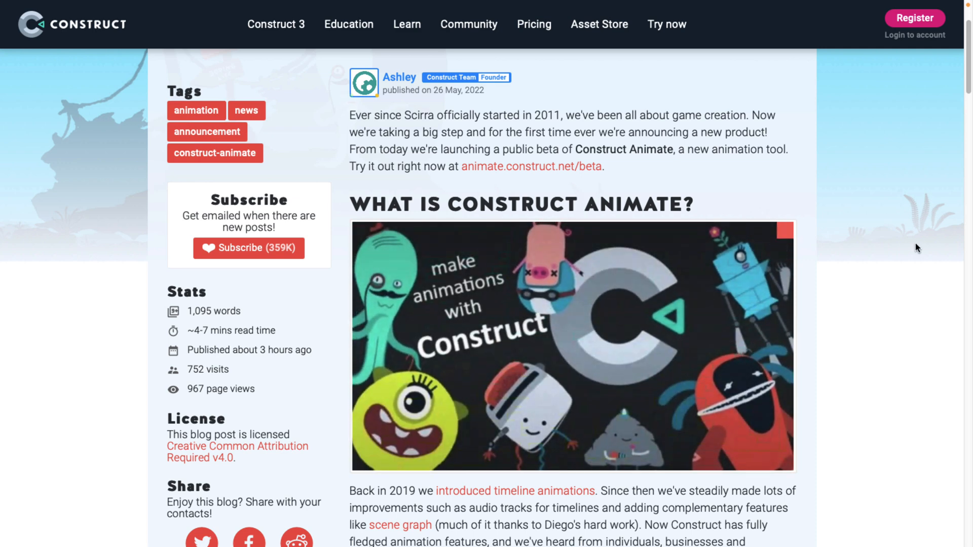
scroll(down, 3)
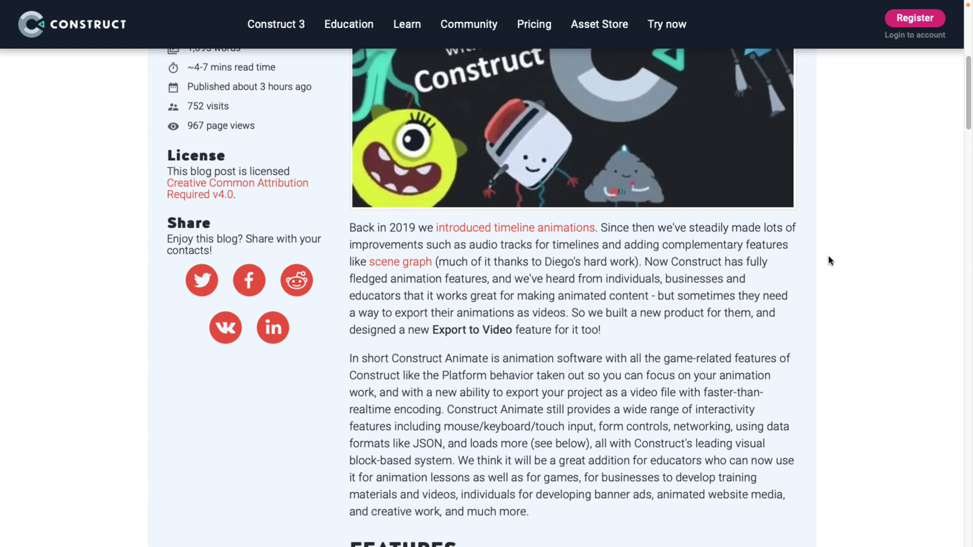
scroll(up, 3)
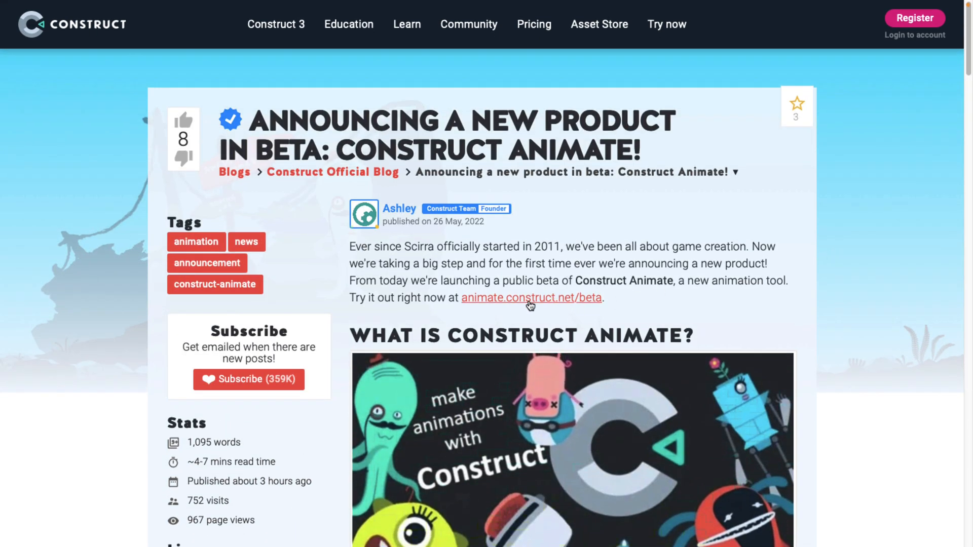
mouse_move(548, 304)
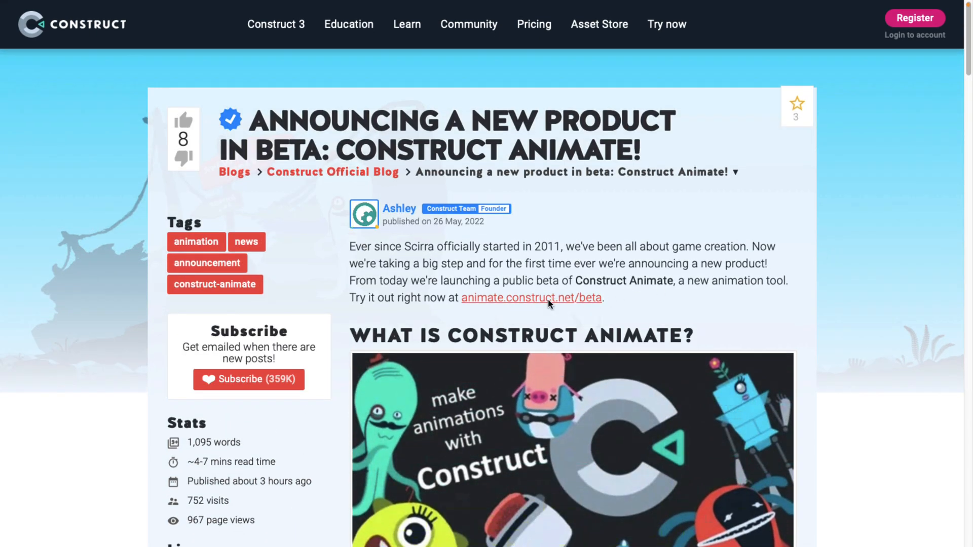
click(530, 296)
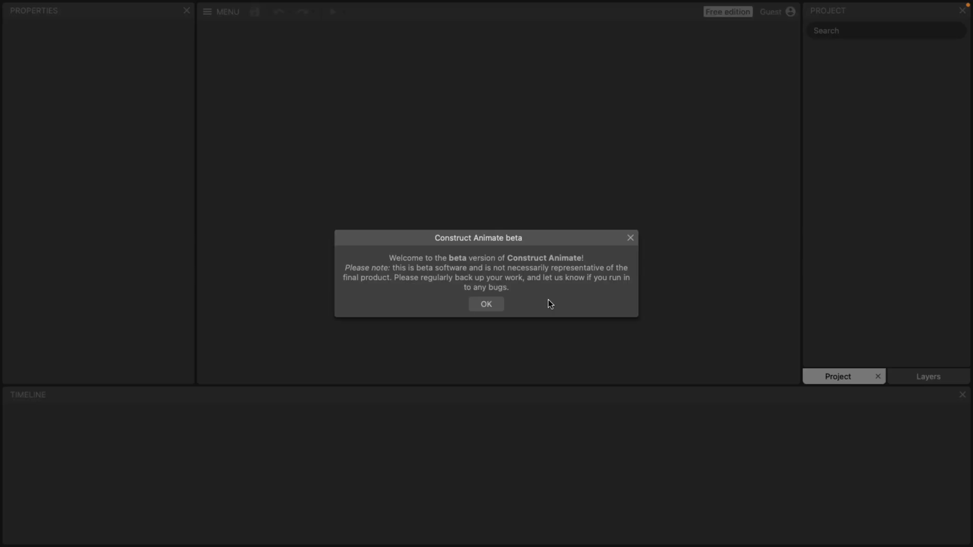
click(485, 304)
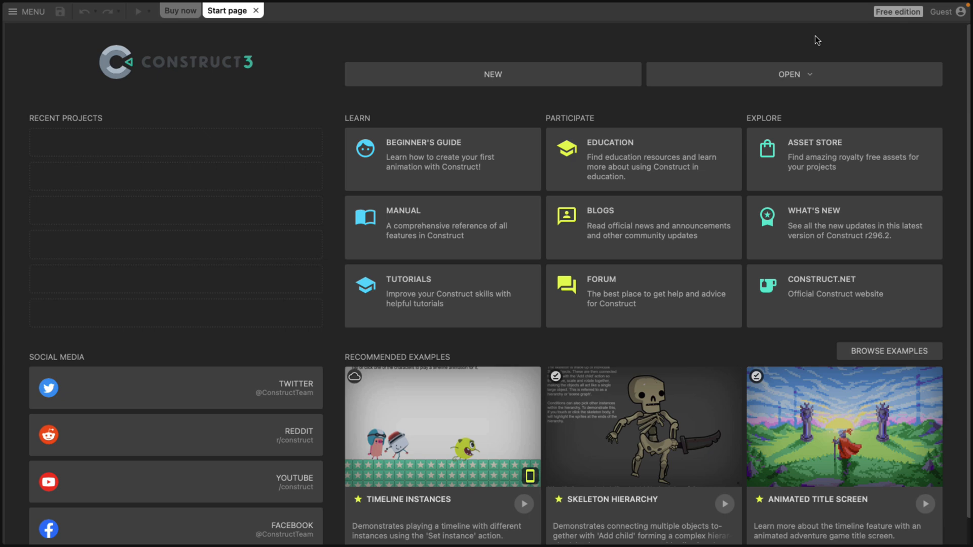
mouse_move(908, 362)
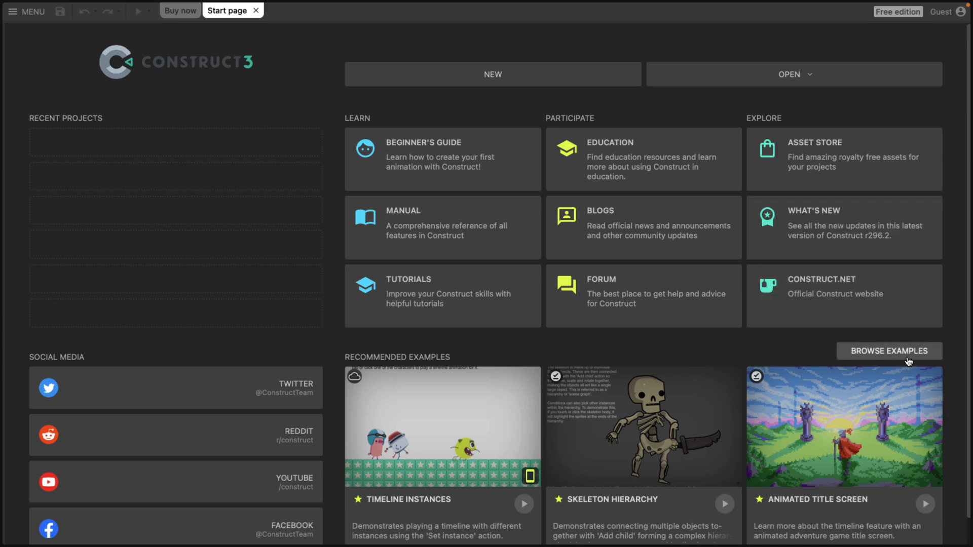
Step: Open the Animated Title Screen example from the example browser
click(888, 351)
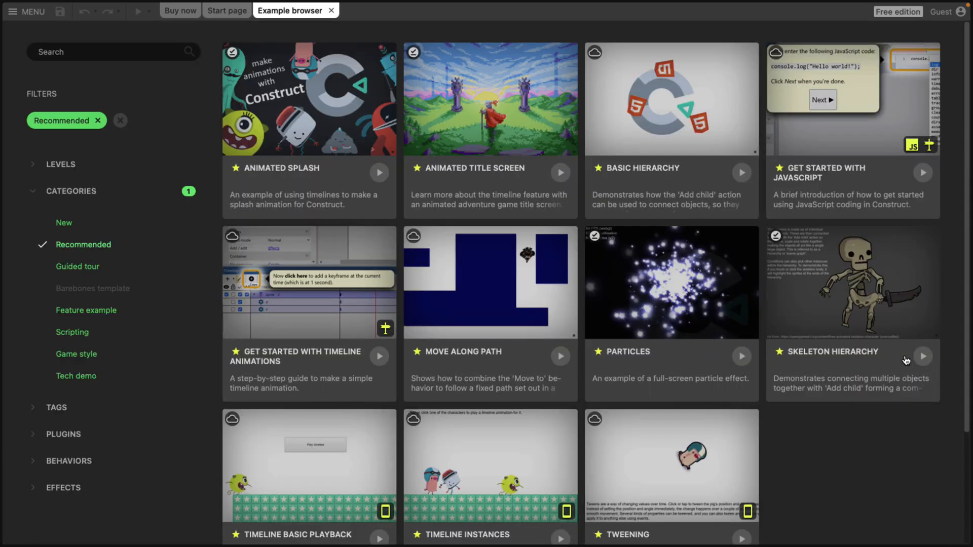
click(489, 98)
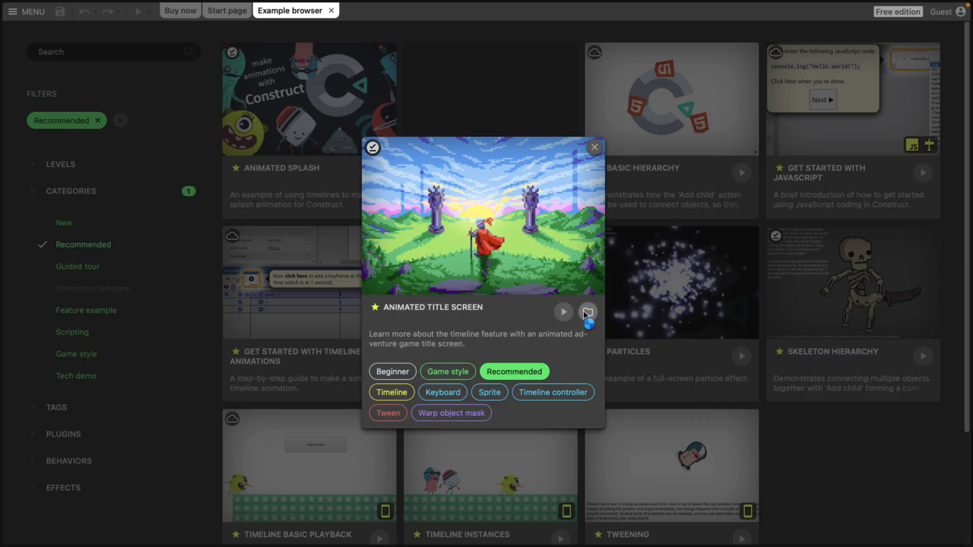
click(587, 311)
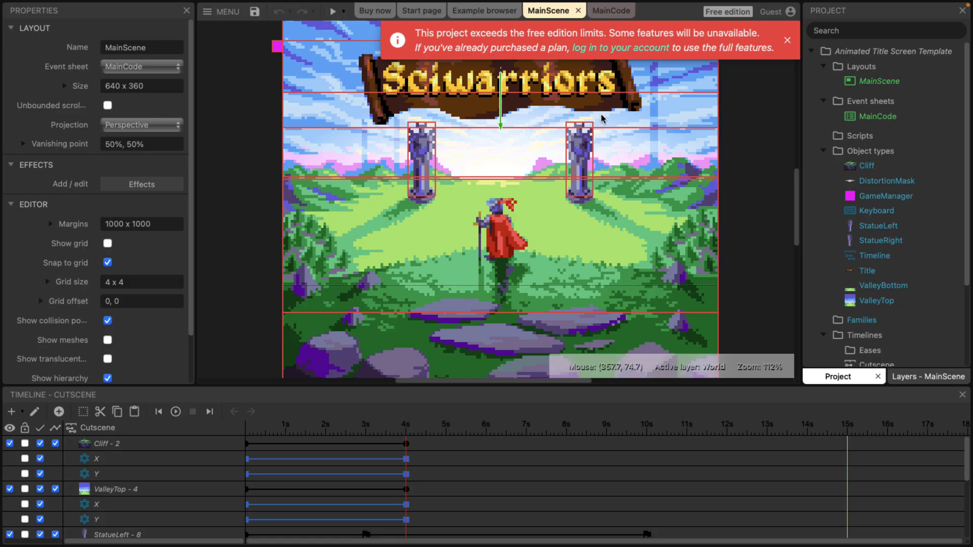
mouse_move(366, 198)
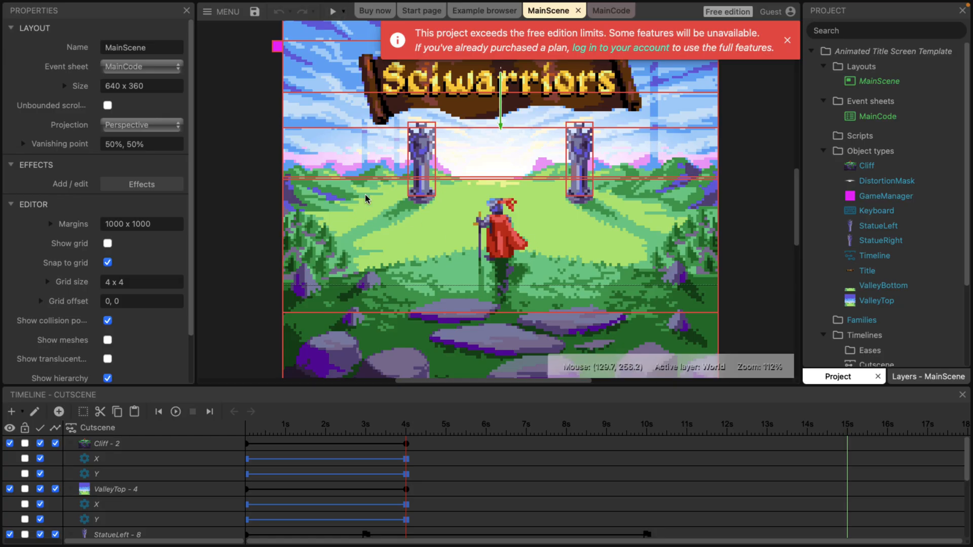
mouse_move(569, 196)
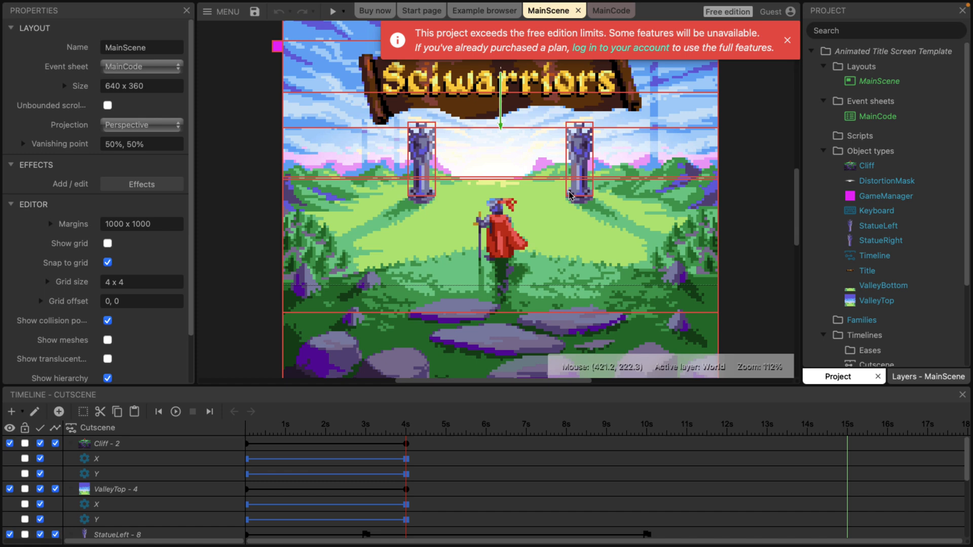
mouse_move(310, 477)
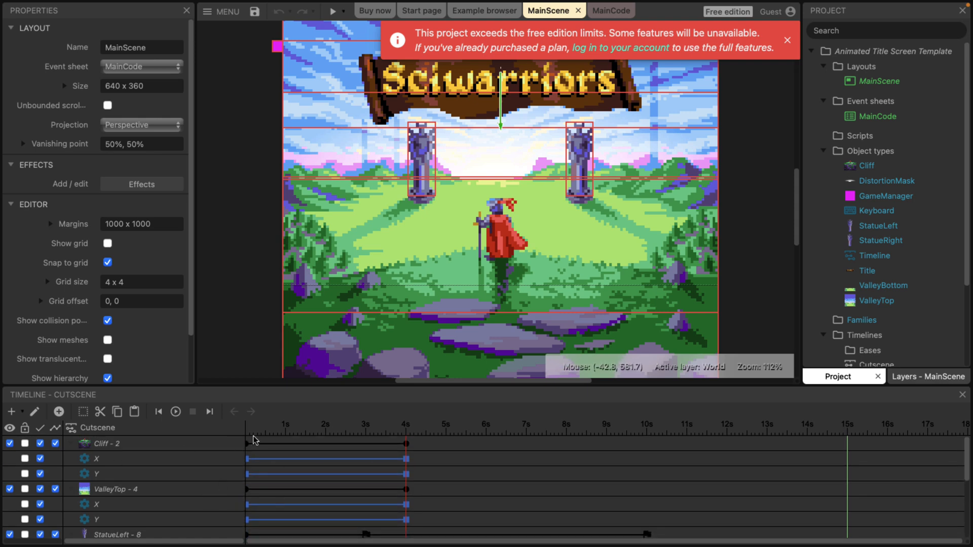
mouse_move(460, 237)
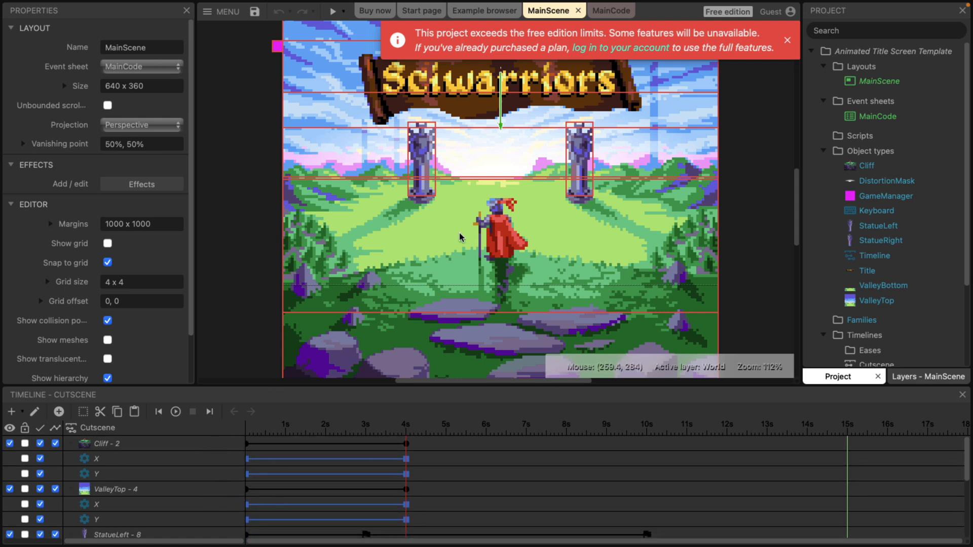
mouse_move(426, 186)
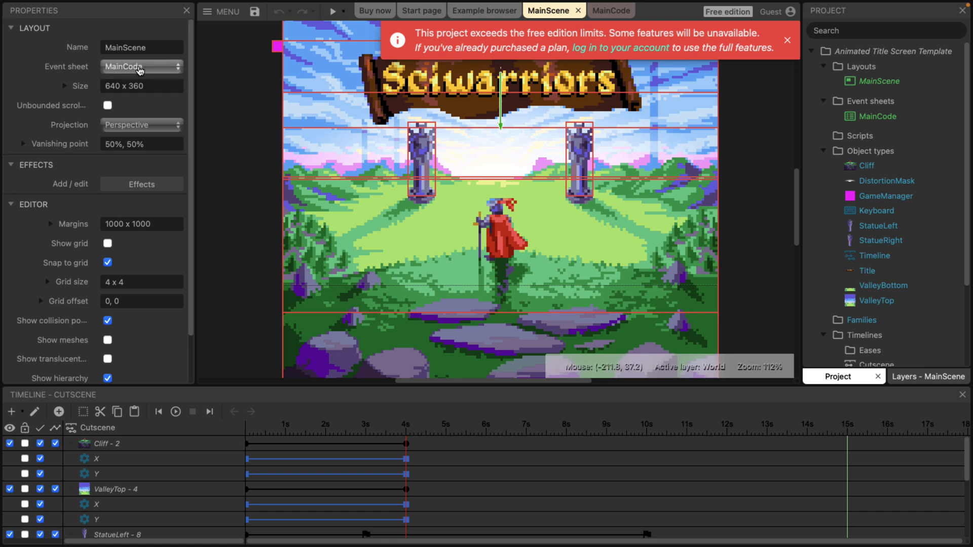
click(599, 10)
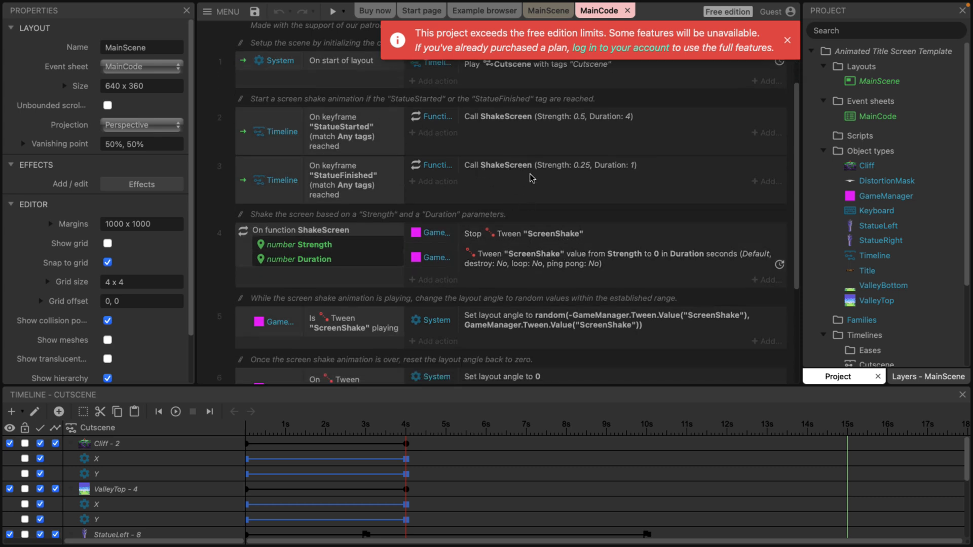
scroll(down, 3)
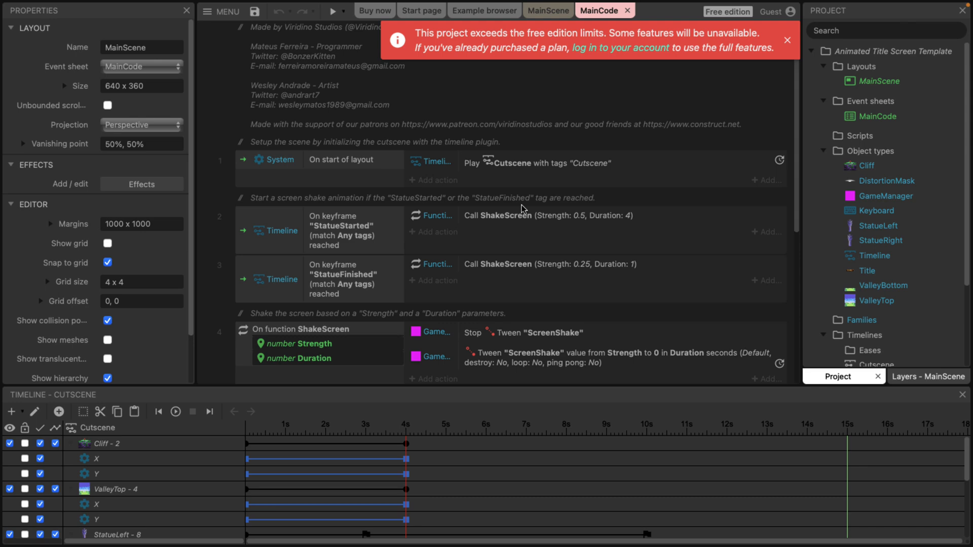
click(547, 10)
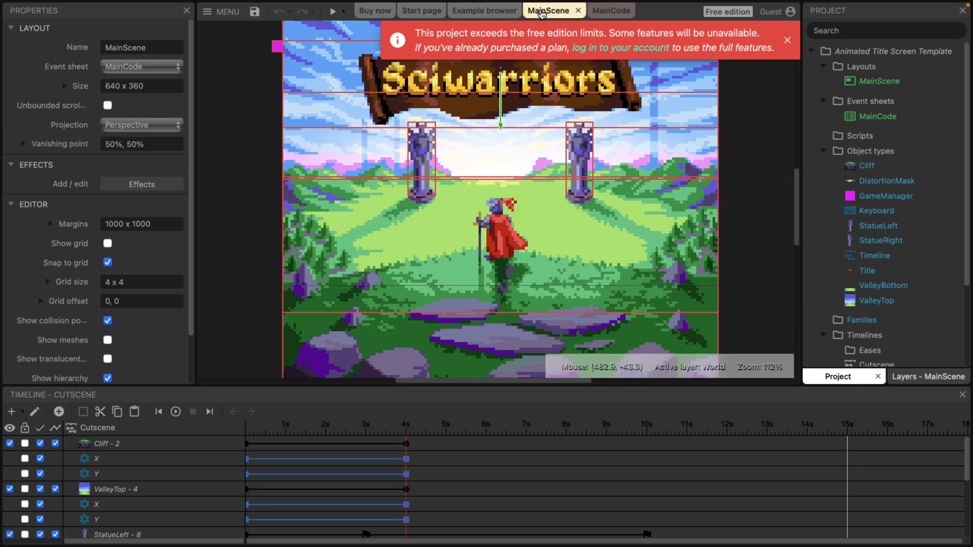
Step: Select the StatueLeft statue in the scene so its instance properties show
click(786, 40)
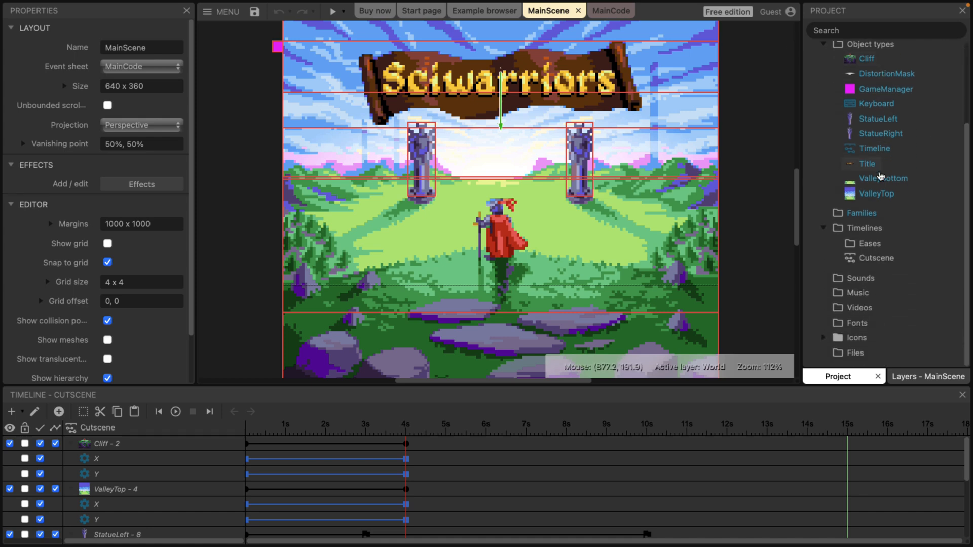
click(825, 43)
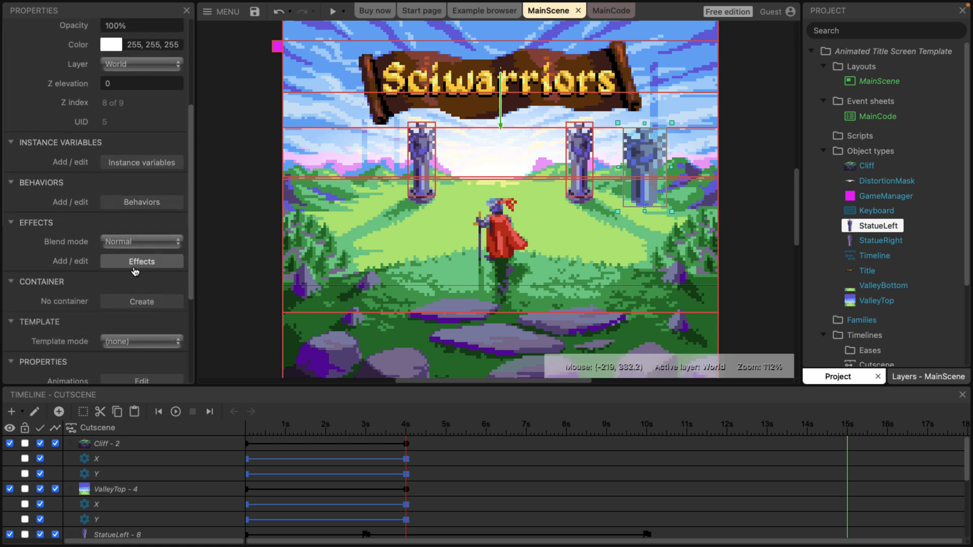
Step: Add a Bulge effect to StatueLeft and raise its Radius to 76%
click(140, 260)
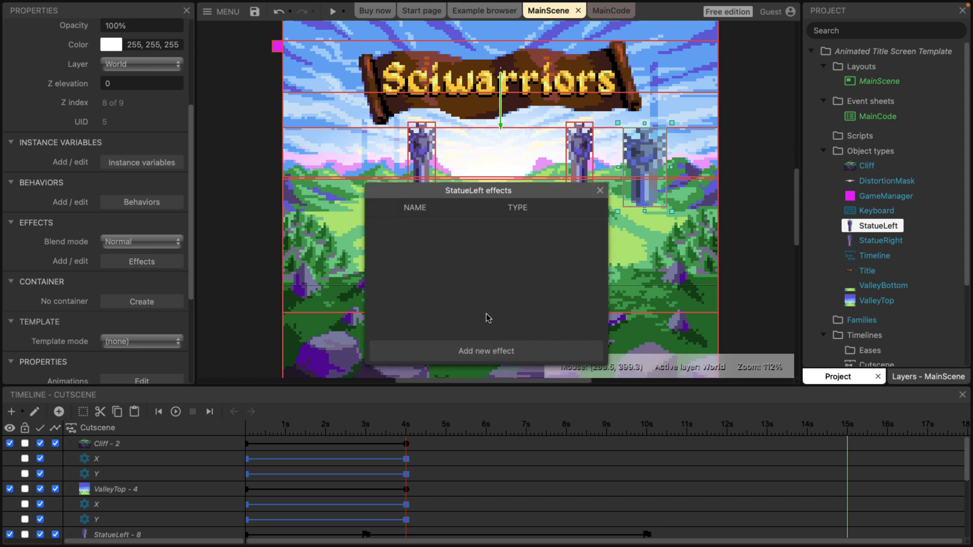
click(485, 351)
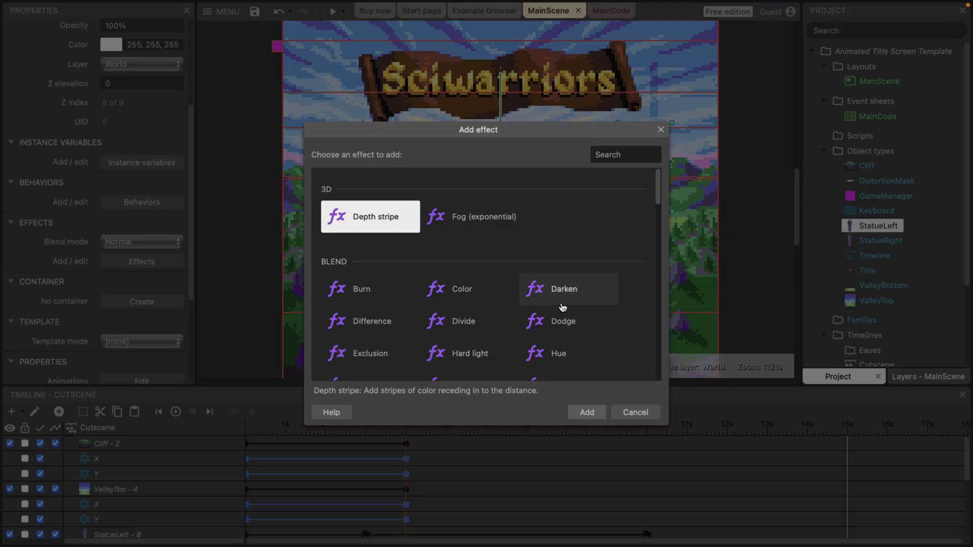
scroll(down, 3)
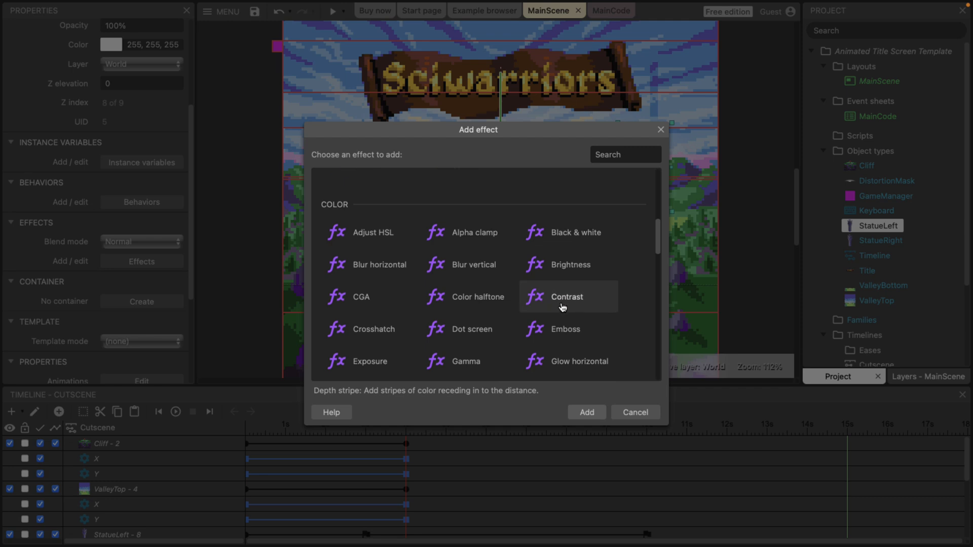
scroll(down, 3)
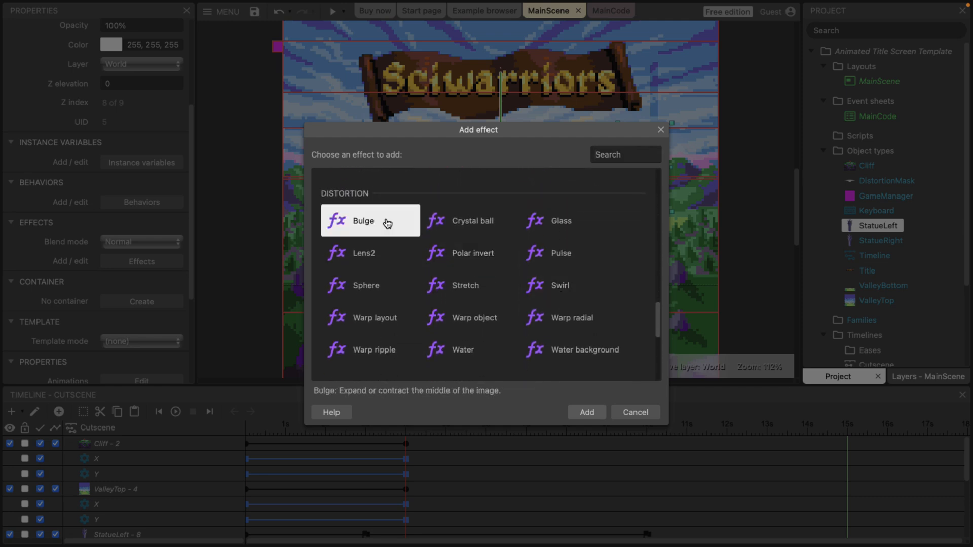
click(584, 413)
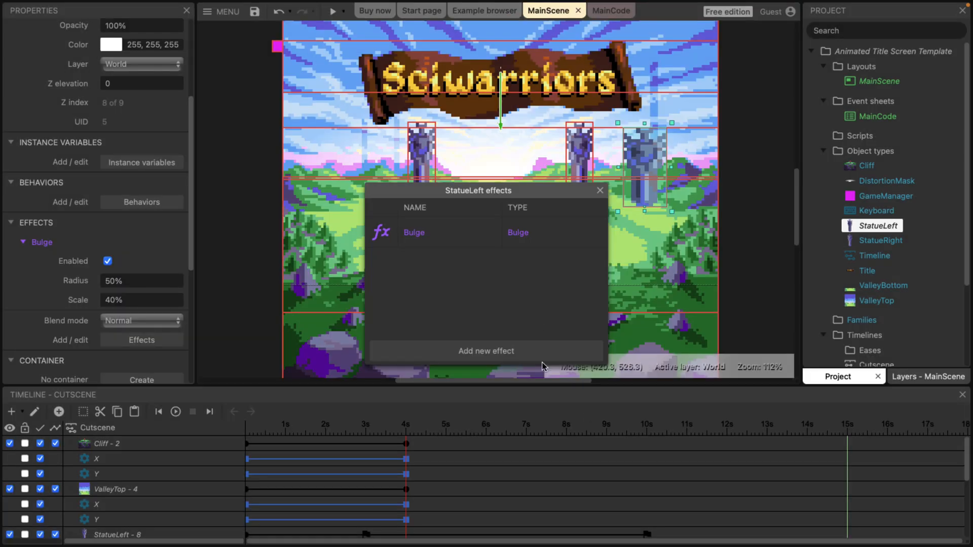
mouse_move(309, 329)
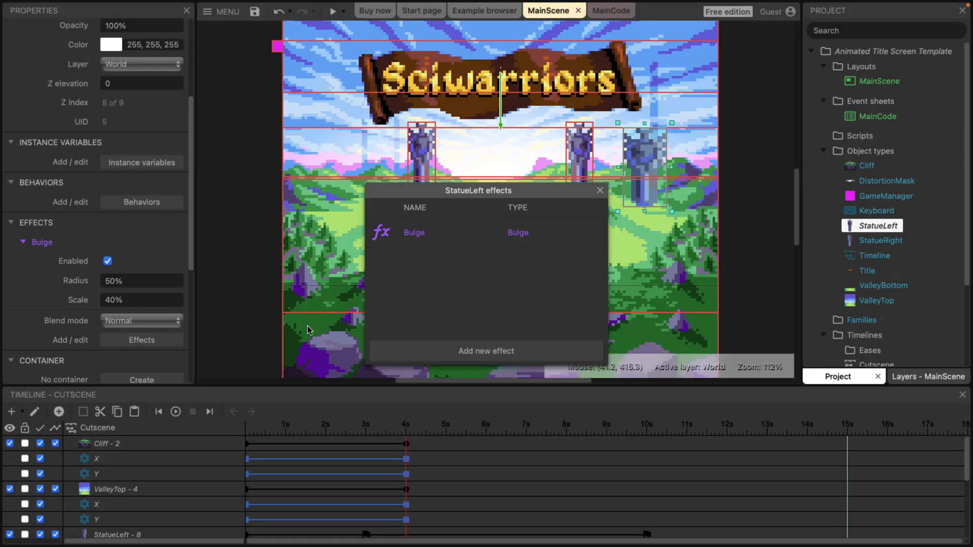
click(141, 280)
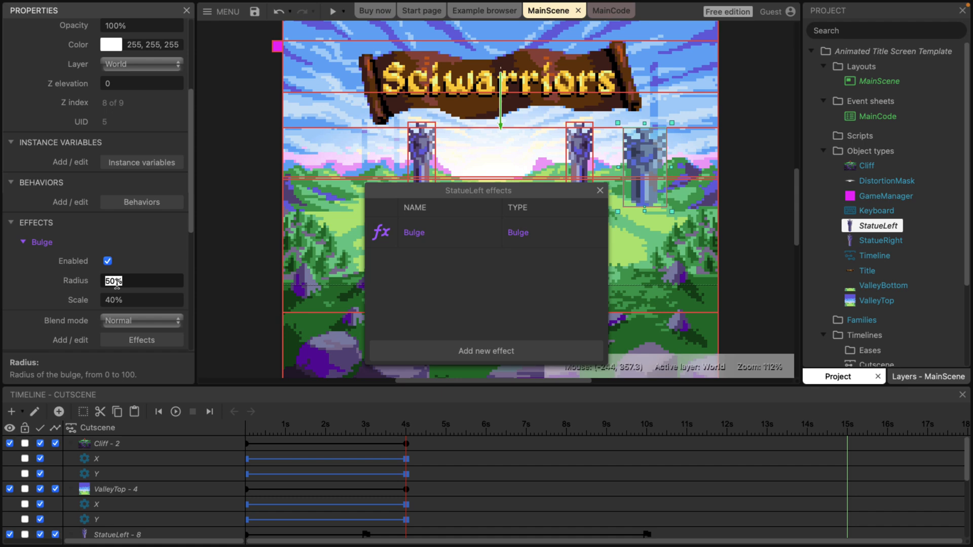
text(76)
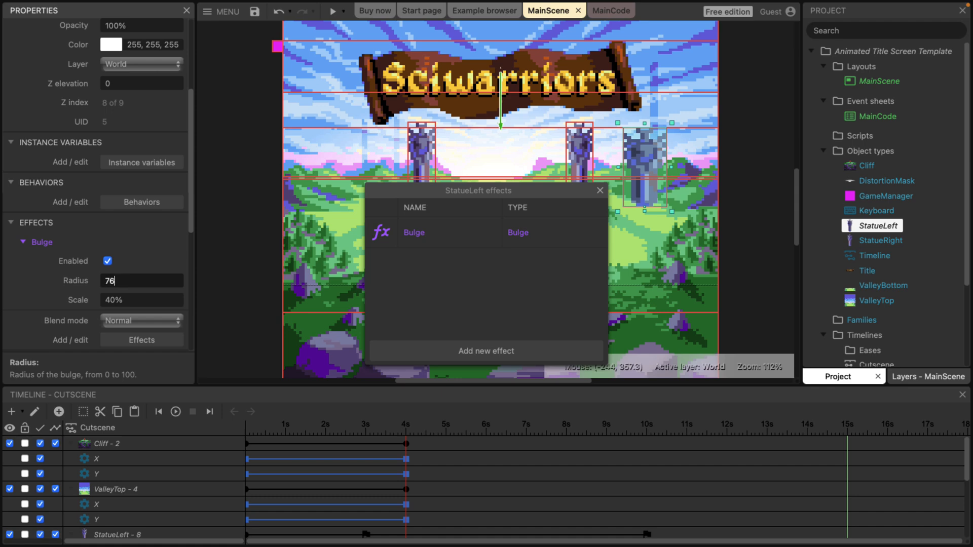
click(141, 300)
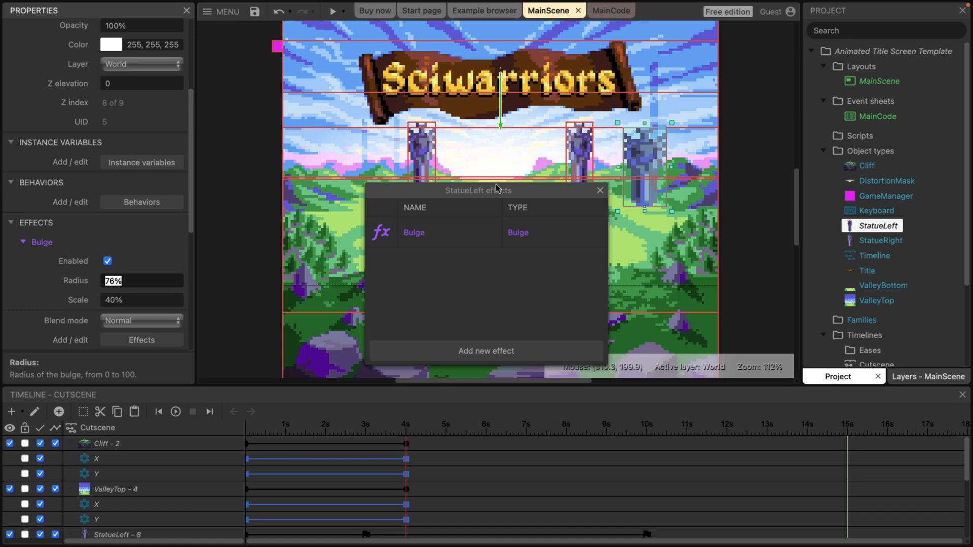
click(599, 191)
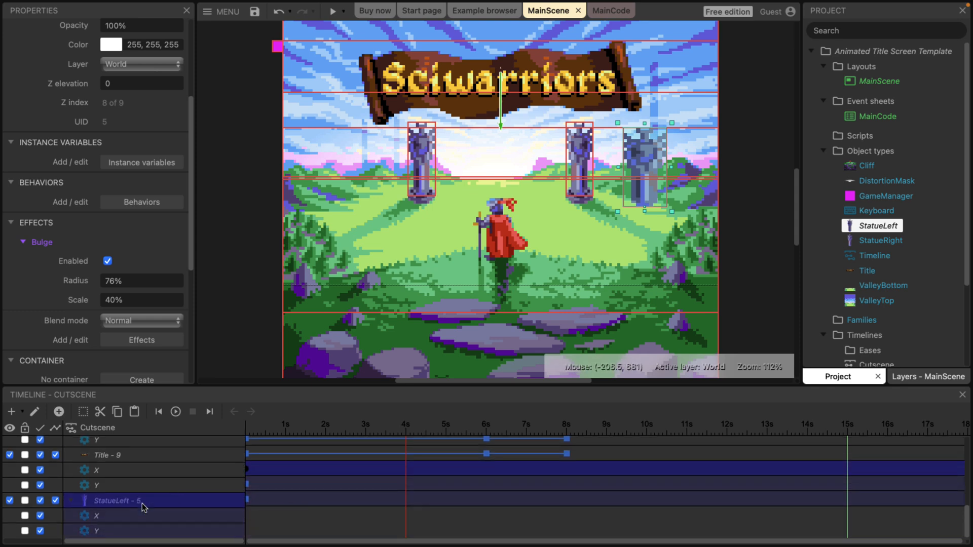
Step: Add Bulge Radius as an animatable property on StatueLeft's Cutscene timeline track
right_click(114, 500)
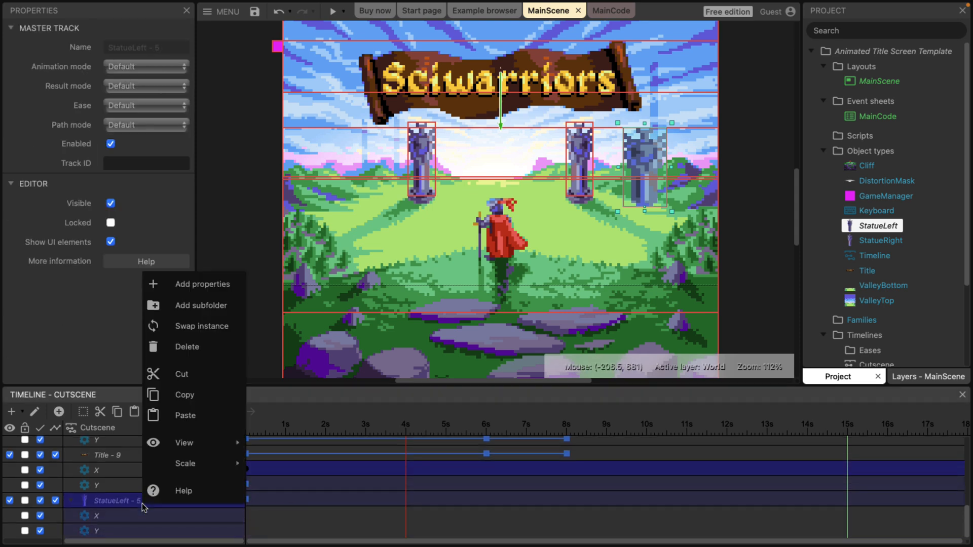
click(203, 284)
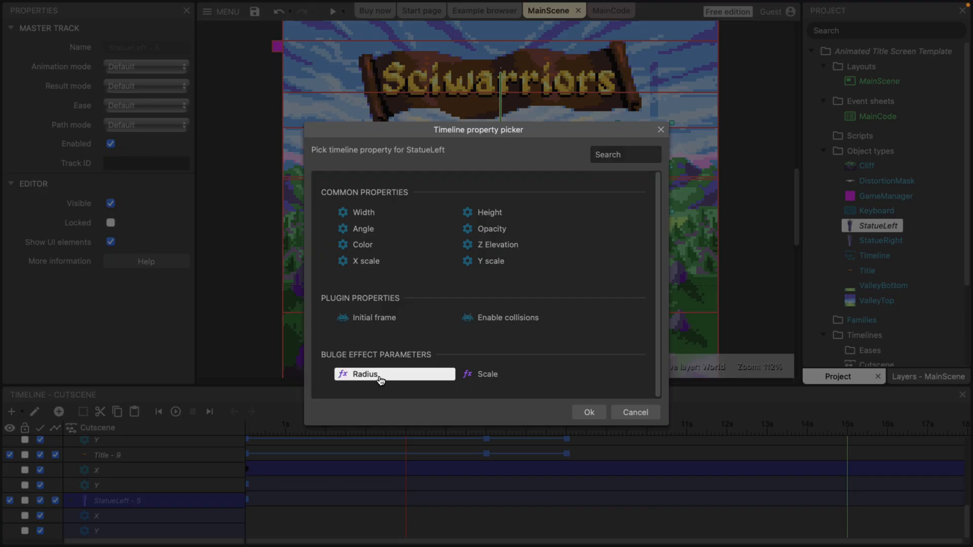
click(587, 412)
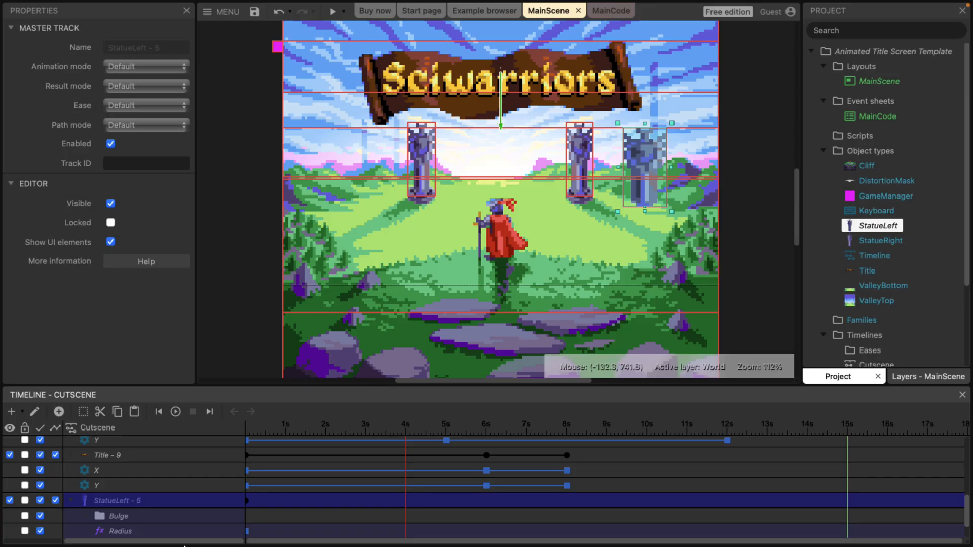
mouse_move(457, 532)
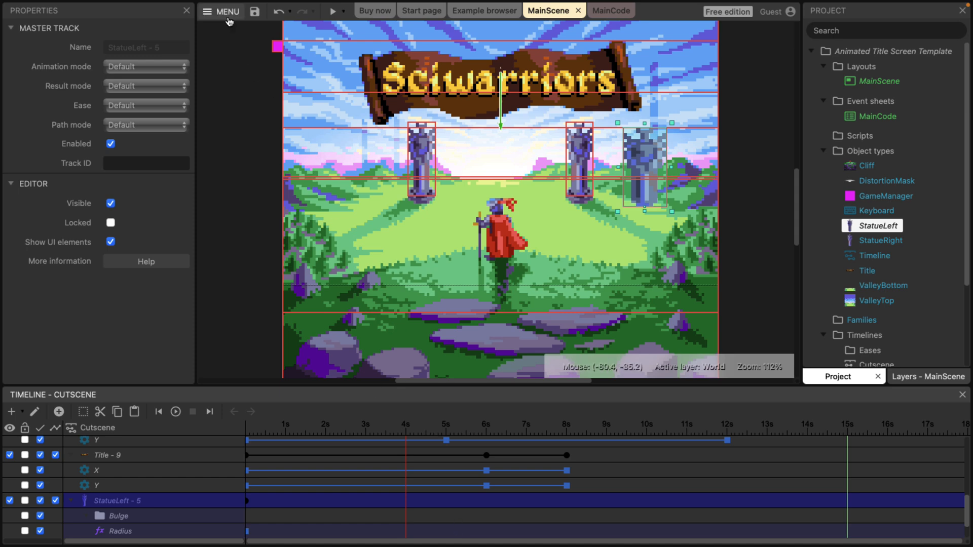
click(222, 11)
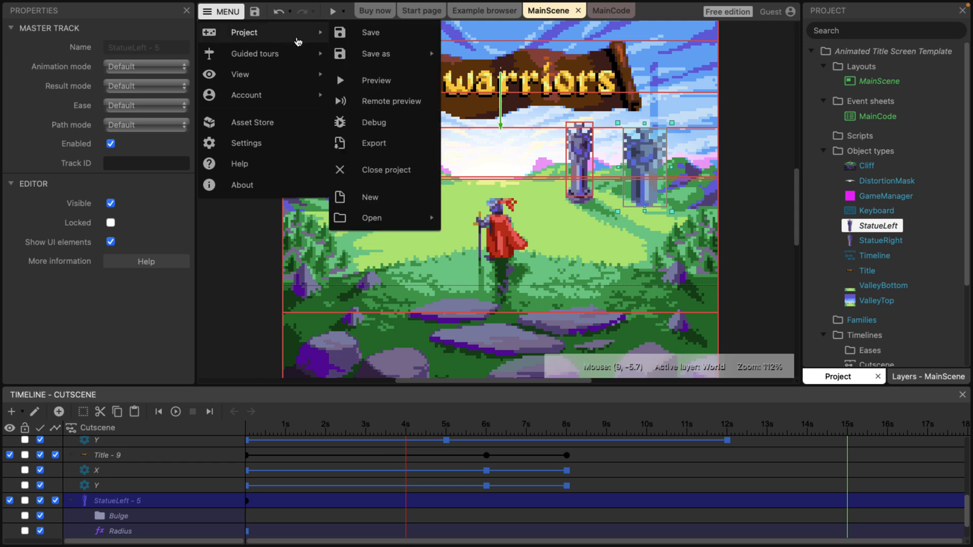
click(374, 143)
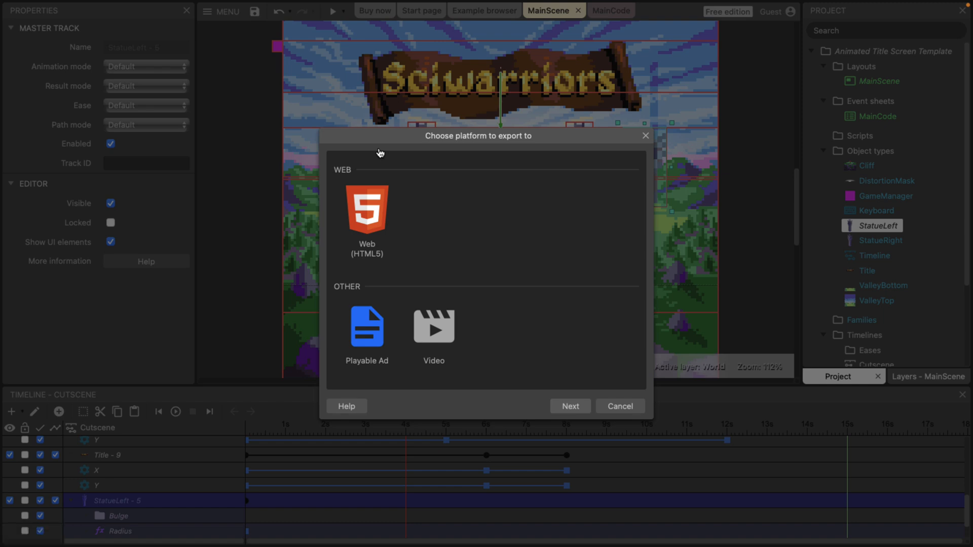
mouse_move(433, 326)
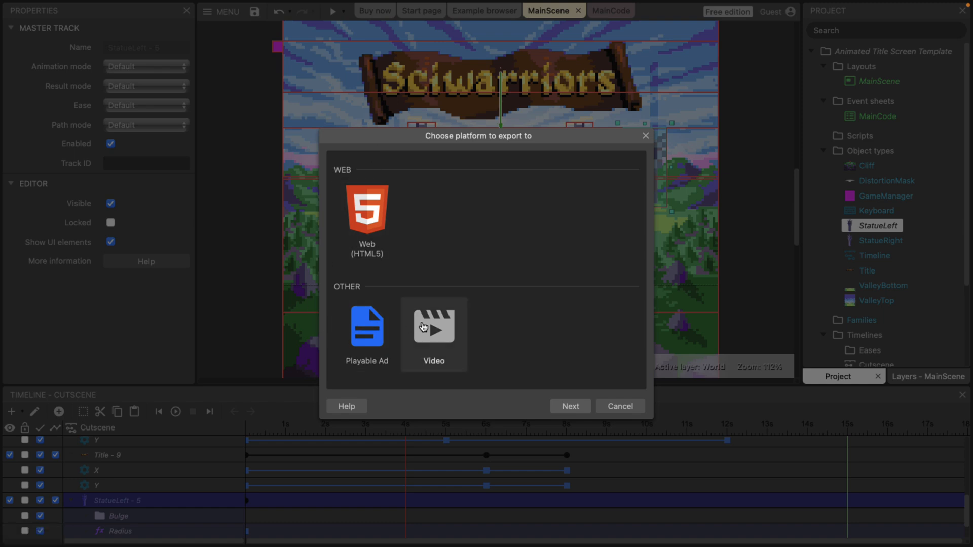
mouse_move(438, 325)
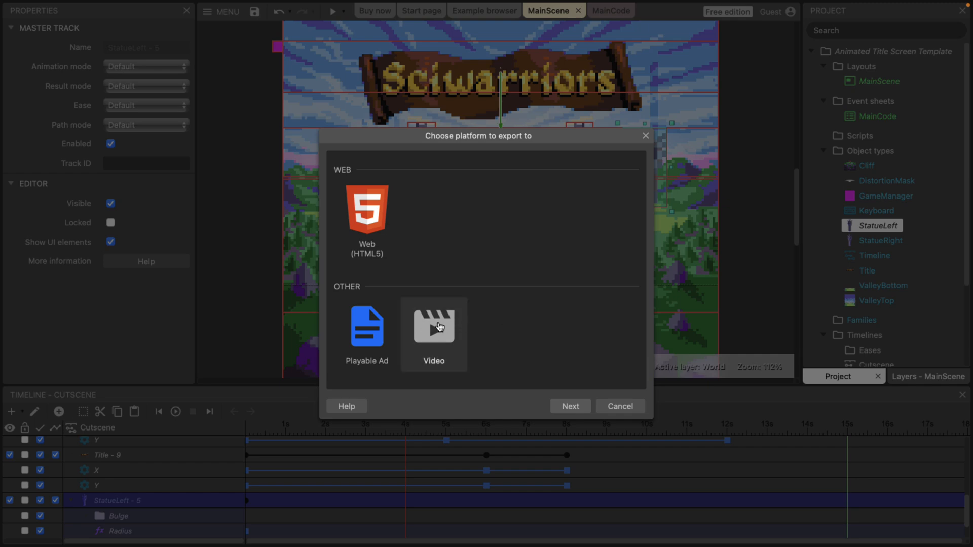
click(618, 405)
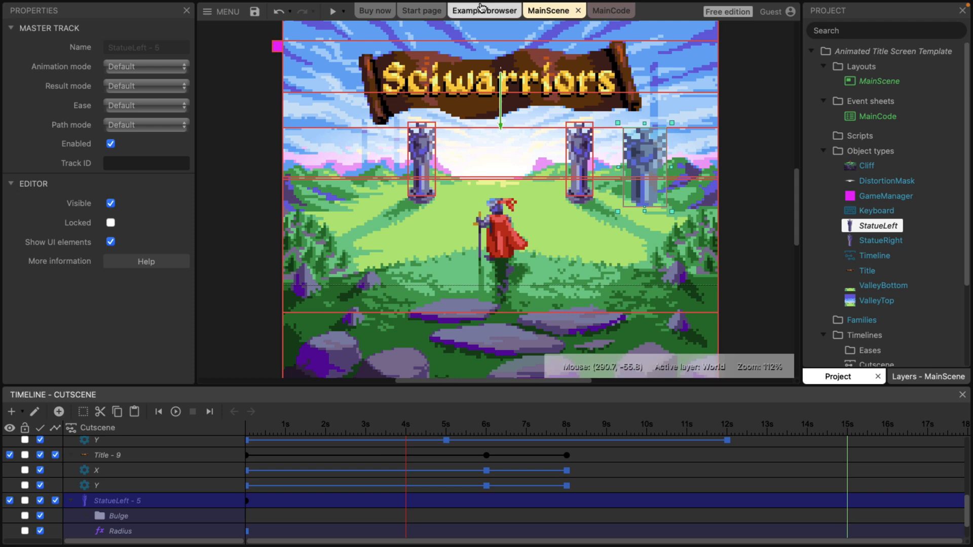
Step: Preview the Particles example running from the example browser, then close its details
click(485, 11)
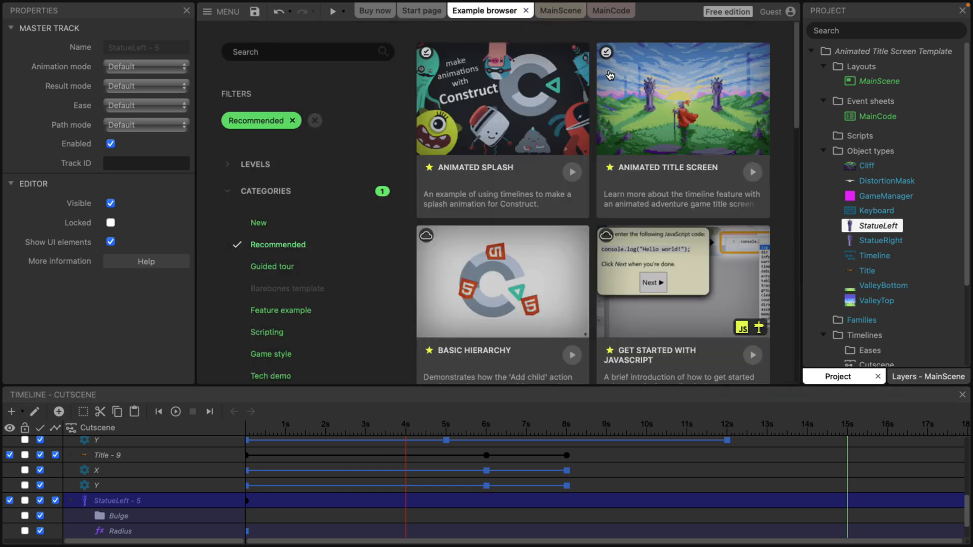
scroll(down, 3)
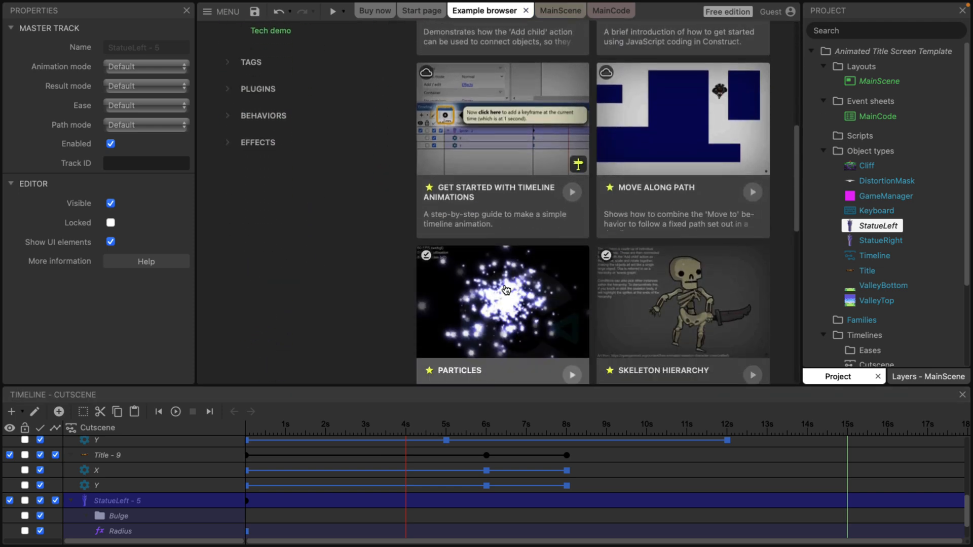
click(502, 301)
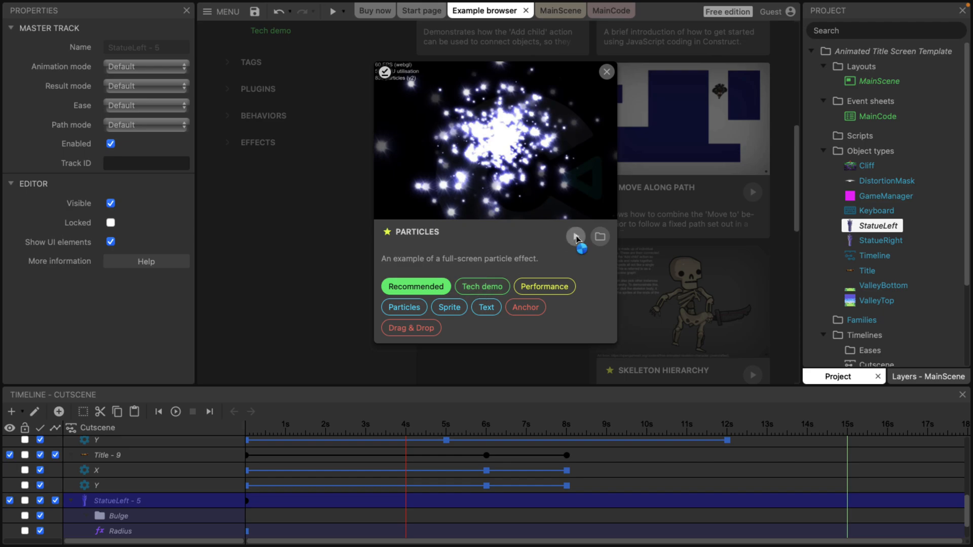
click(575, 236)
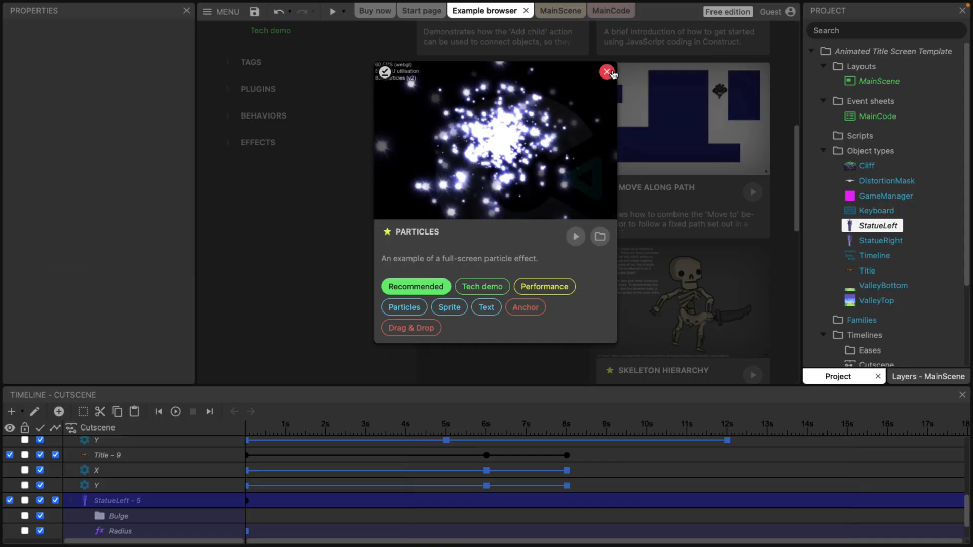
click(606, 72)
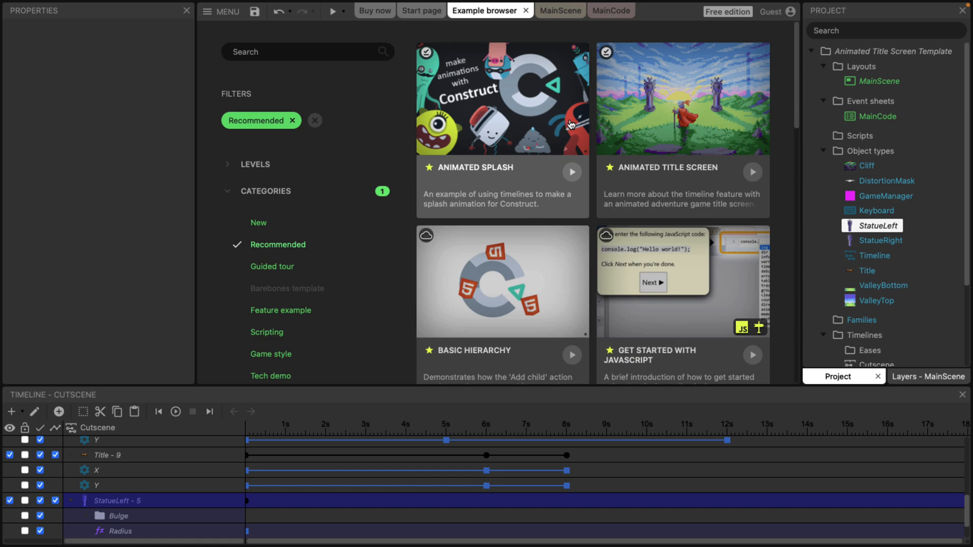
Step: Open the Animated Splash example, closing the old project, and play its timeline with Piggy selected
click(502, 99)
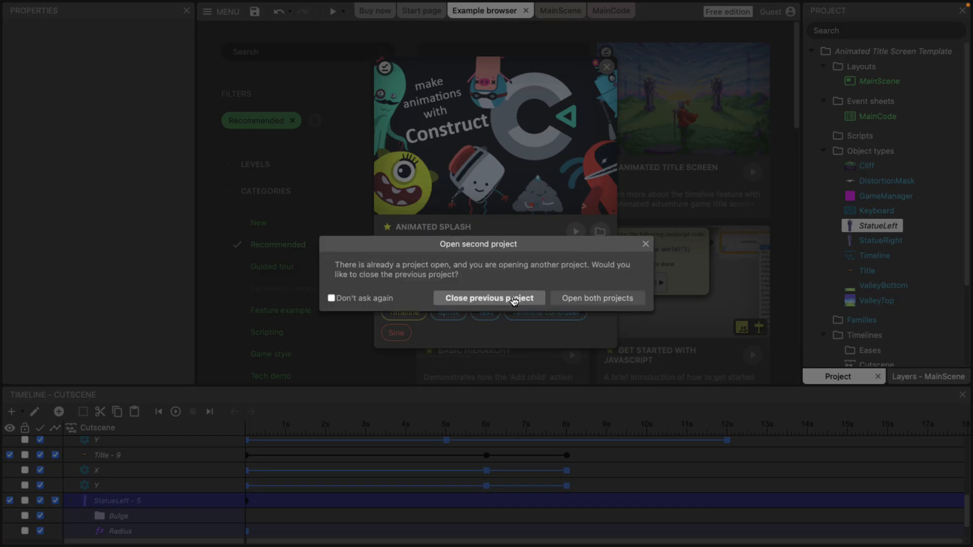
click(488, 298)
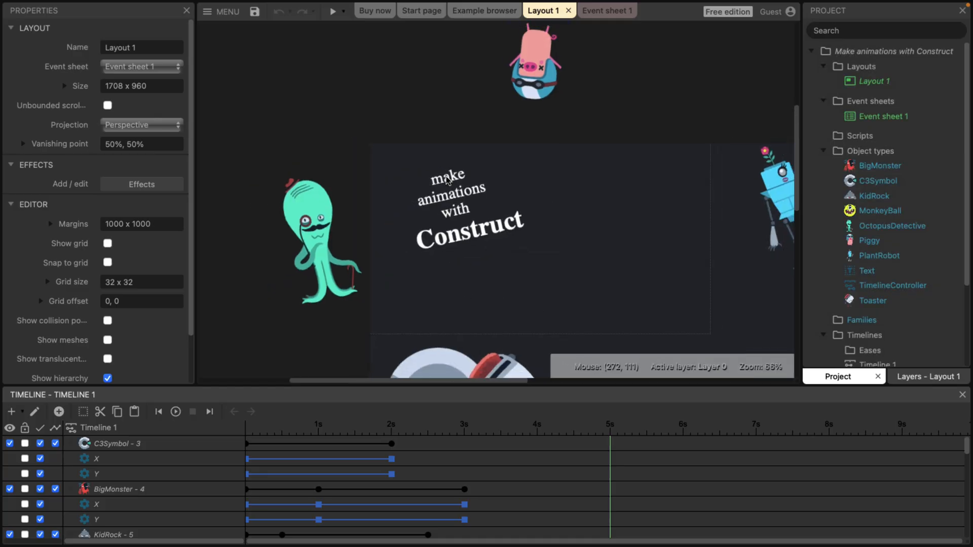
mouse_move(526, 284)
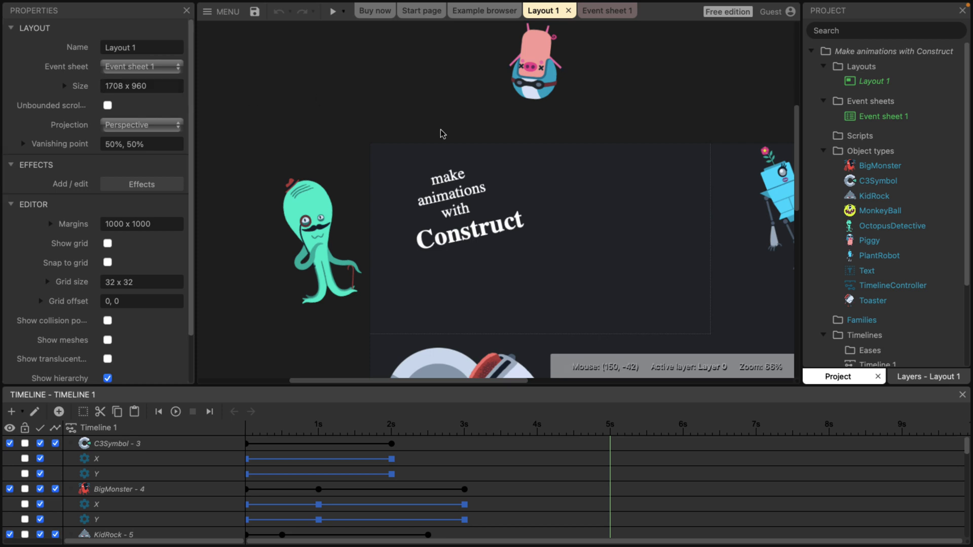
scroll(down, 3)
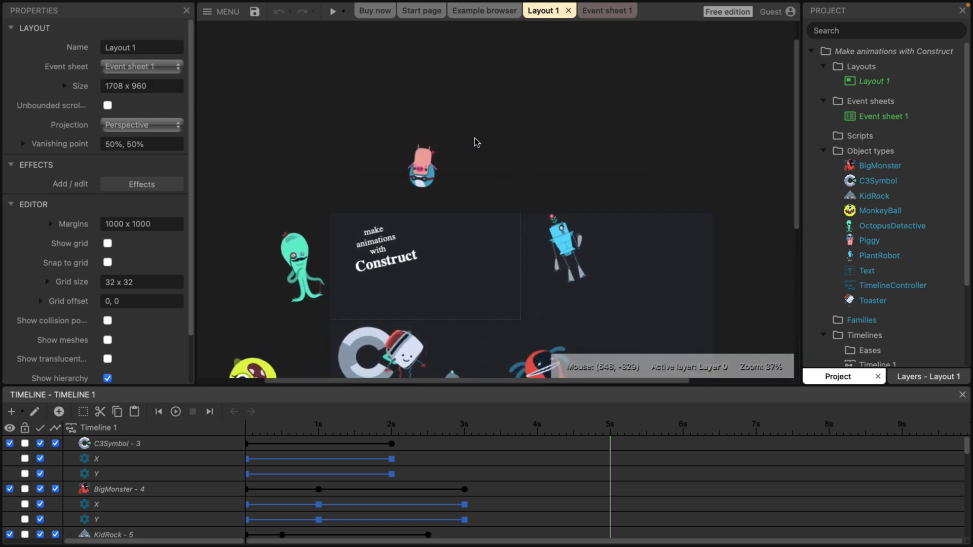
click(421, 165)
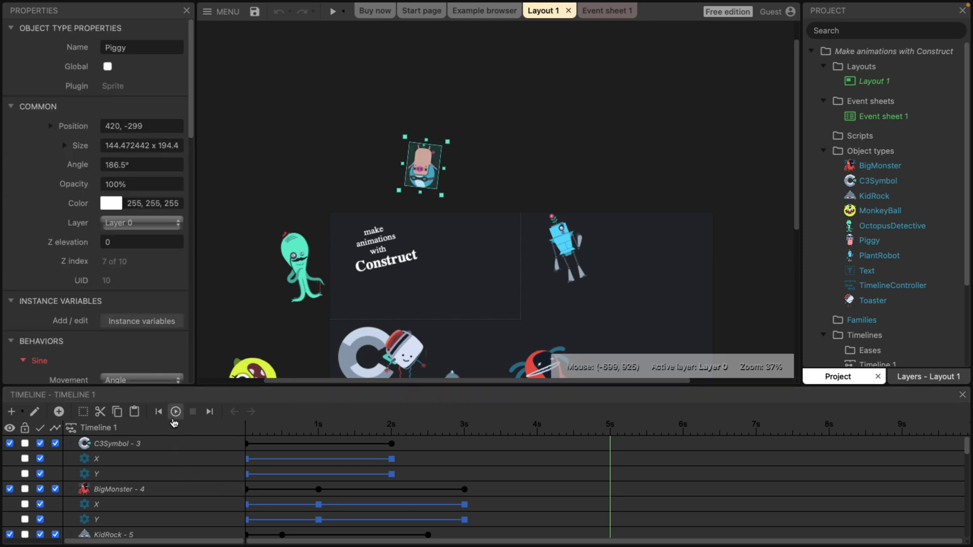
click(176, 412)
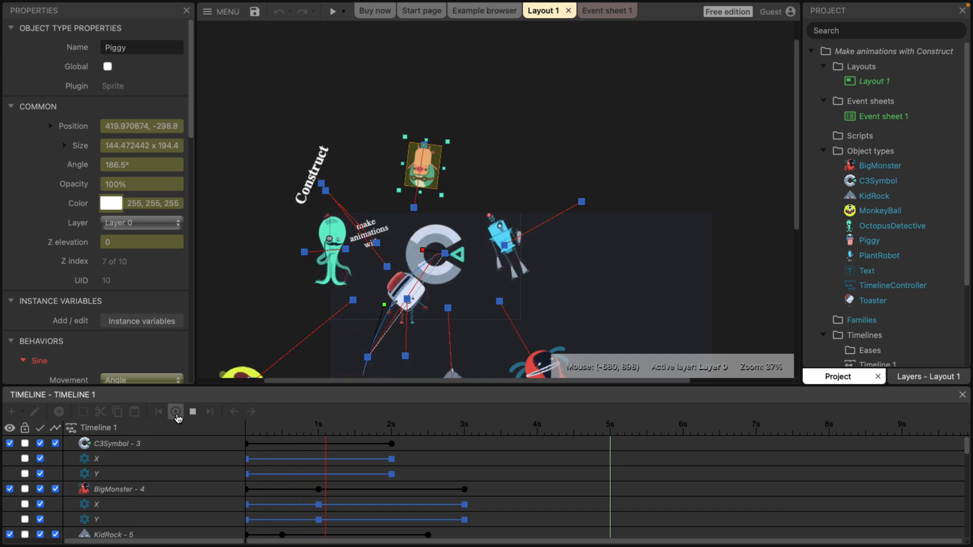
click(175, 411)
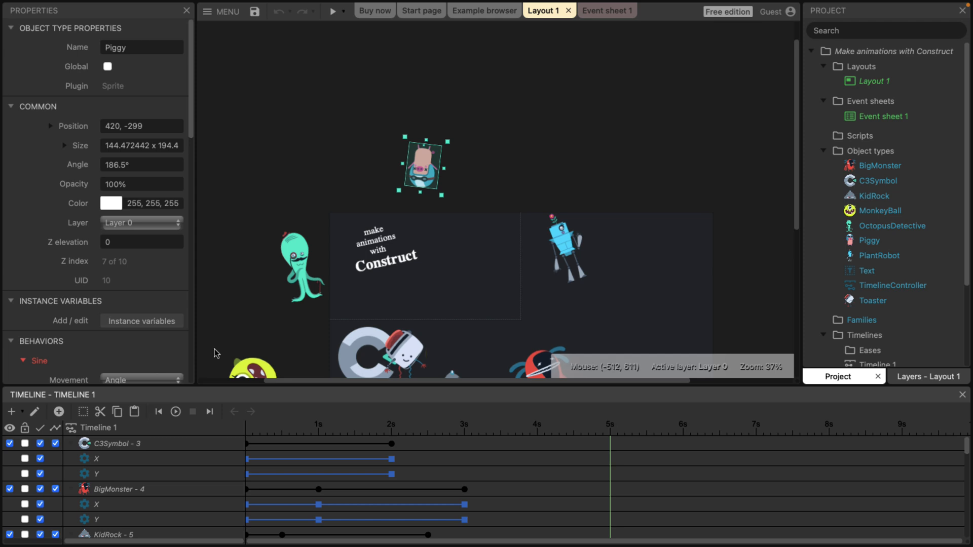
mouse_move(434, 245)
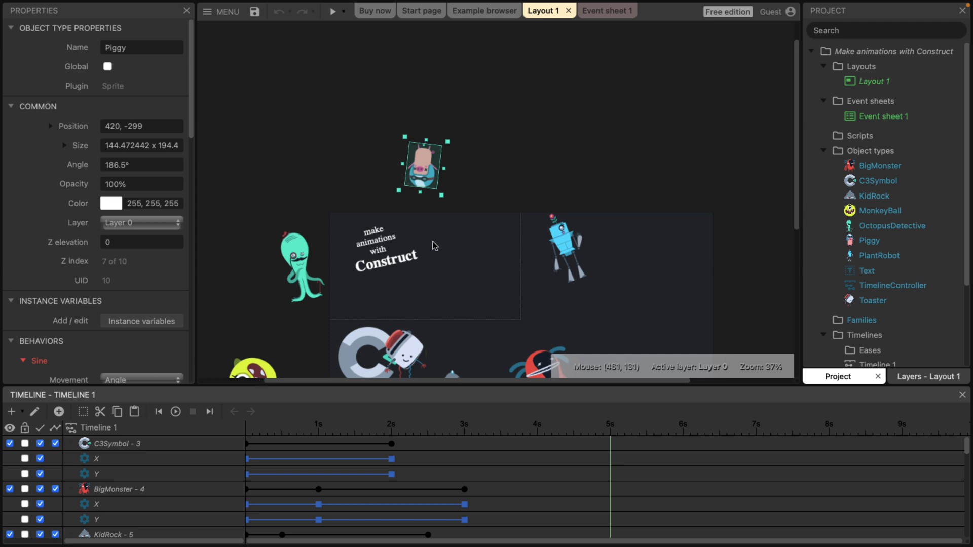
mouse_move(421, 433)
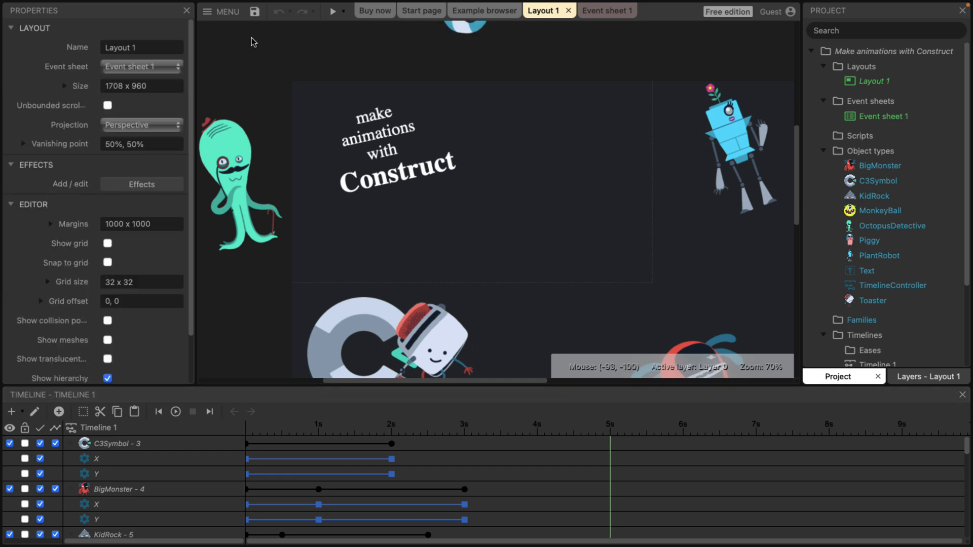
click(141, 184)
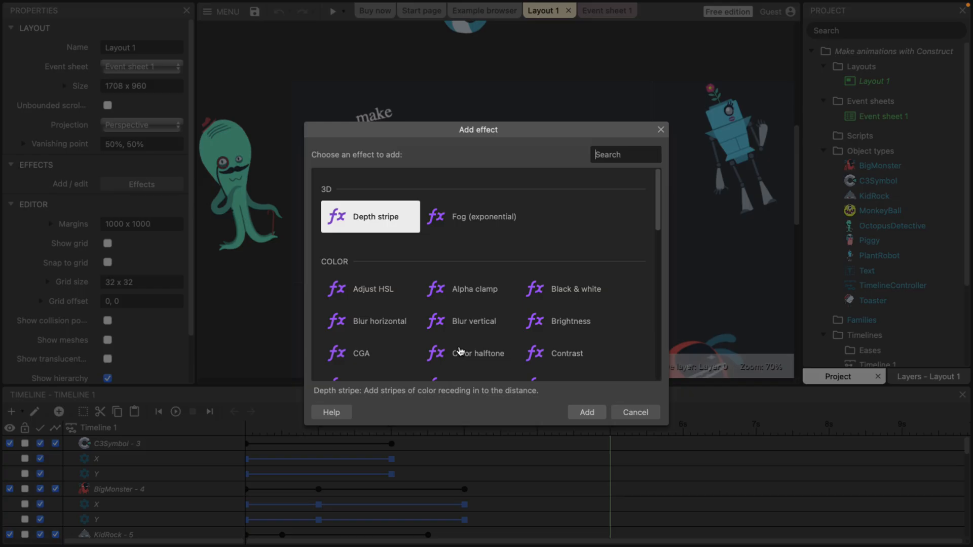
Step: Add the Scan lines and CGA effects to the whole layout
scroll(down, 3)
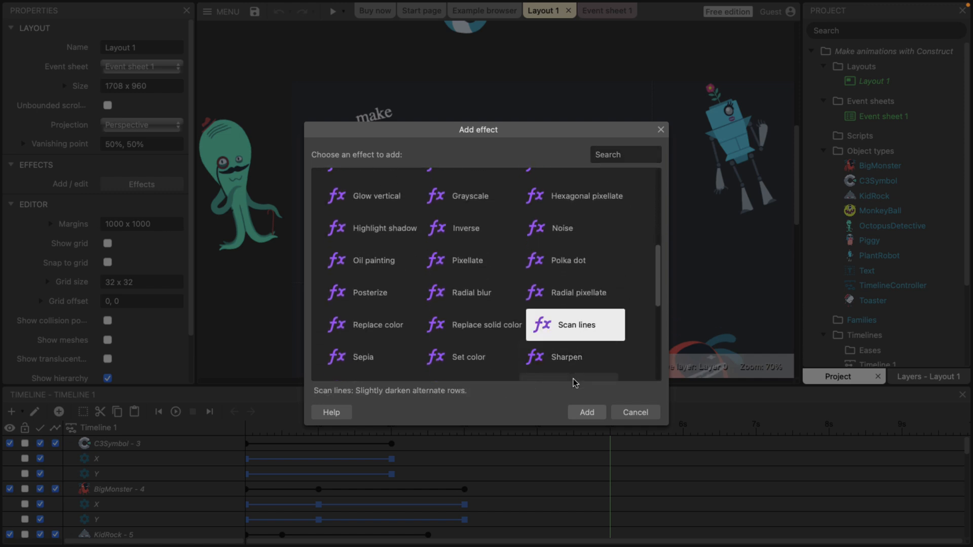
click(585, 413)
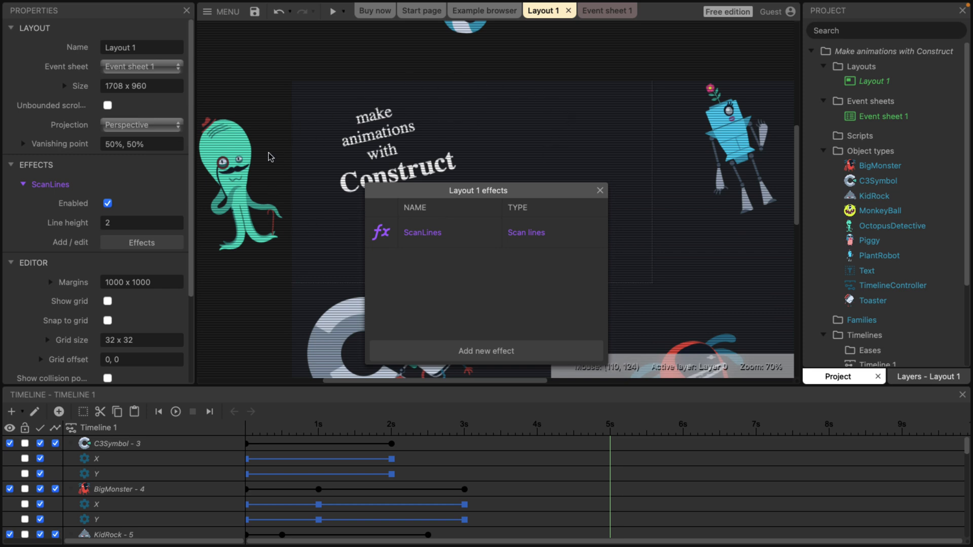
click(485, 351)
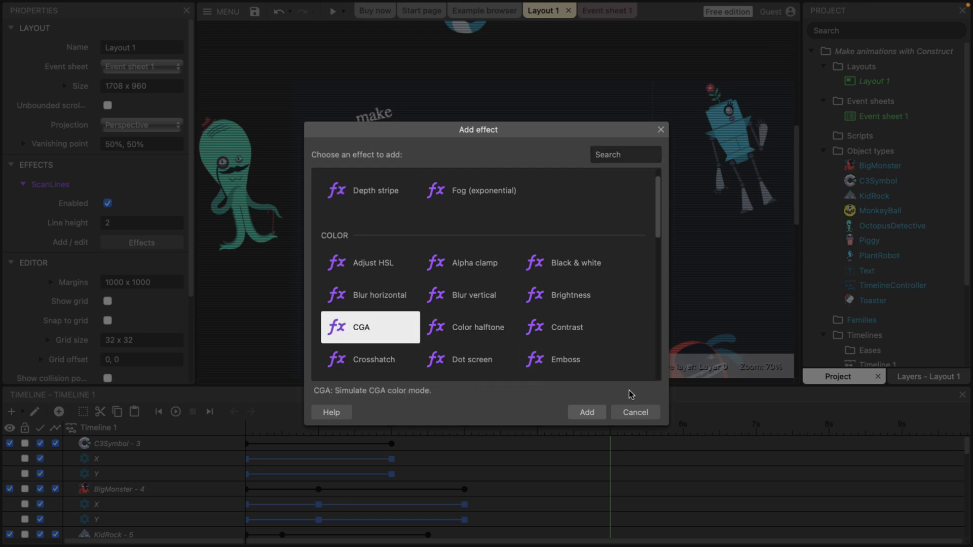
click(585, 413)
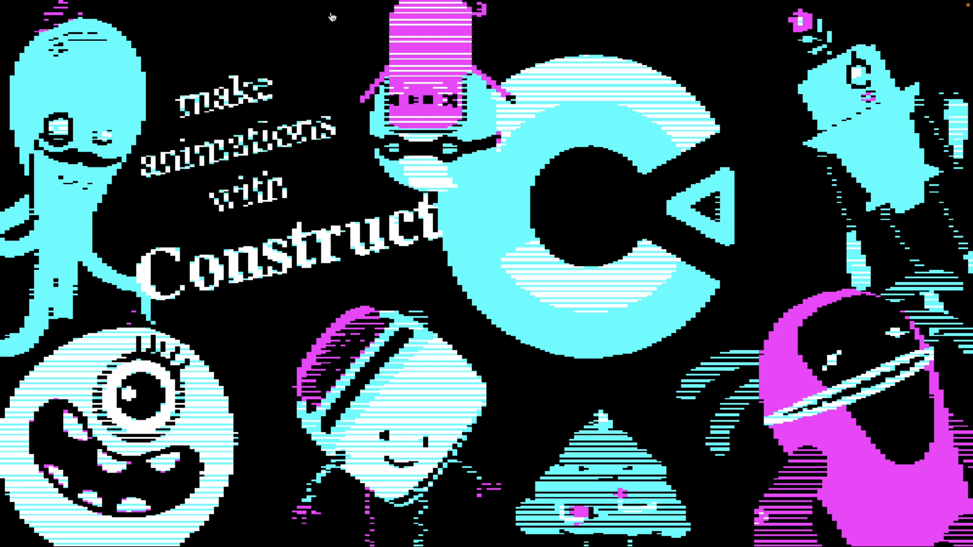
Step: Run the layout preview to see the splash with its retro scan-line look
click(347, 24)
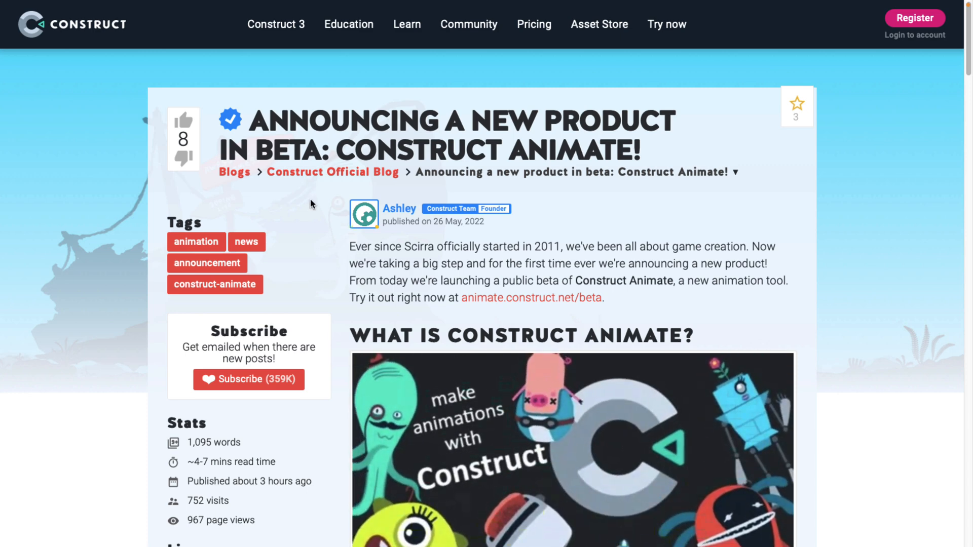
Step: Scroll down the announcement post through the Construct Animate feature list
scroll(down, 3)
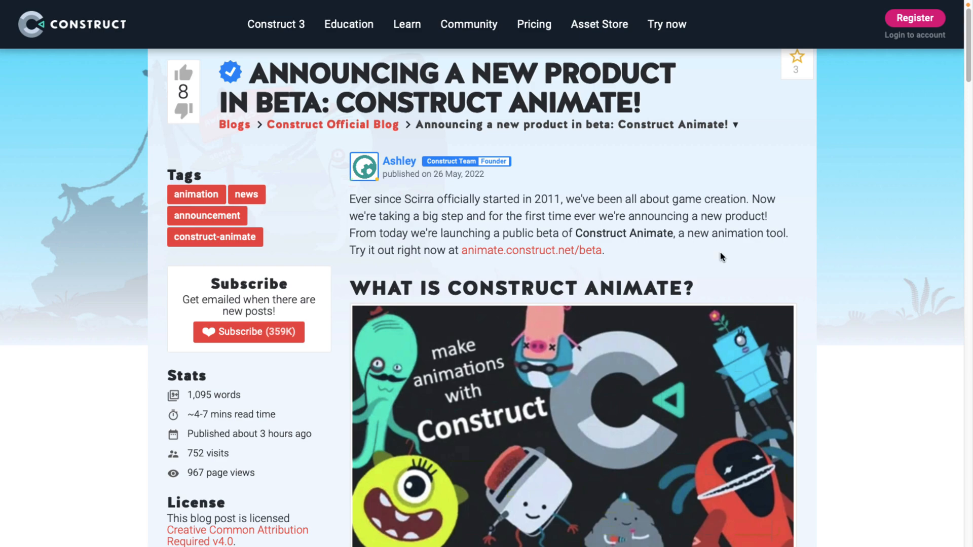
scroll(down, 3)
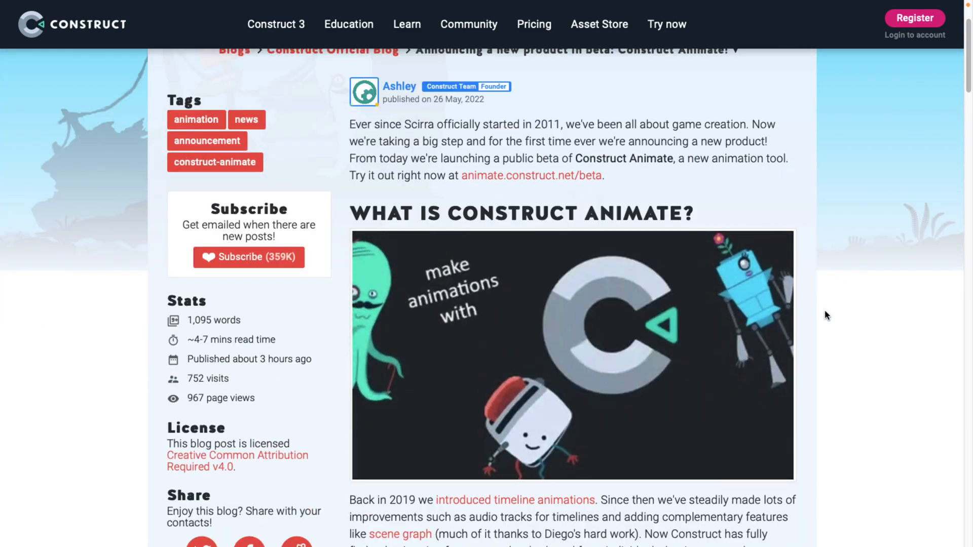
scroll(down, 3)
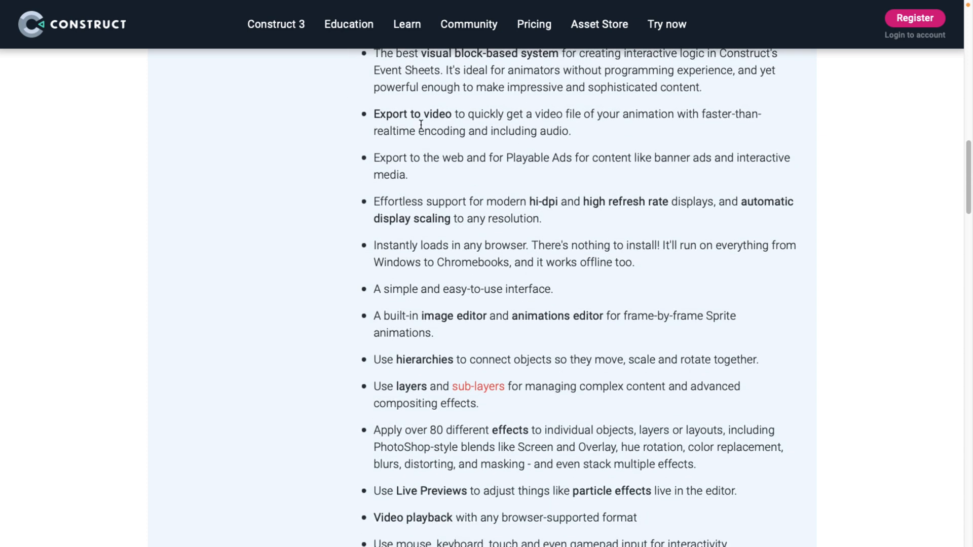
scroll(down, 3)
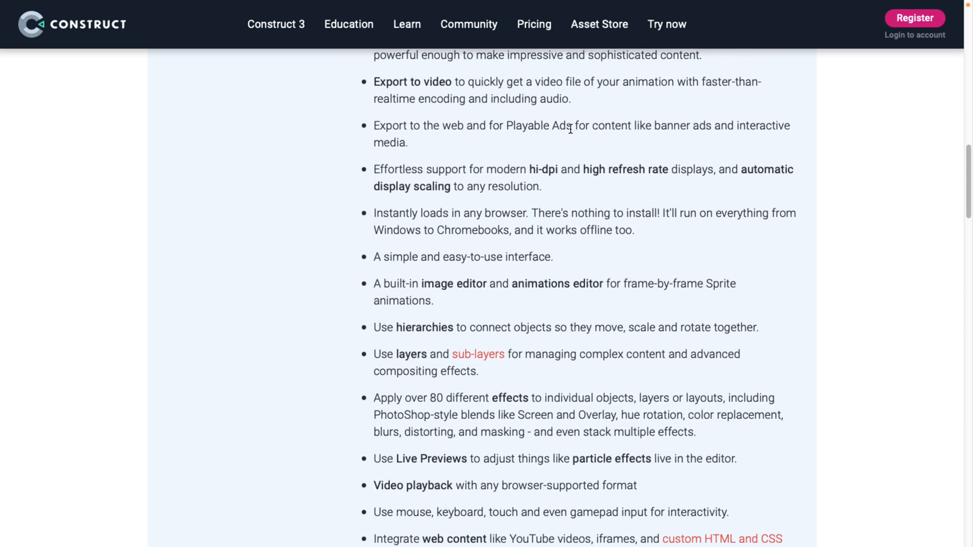
scroll(down, 3)
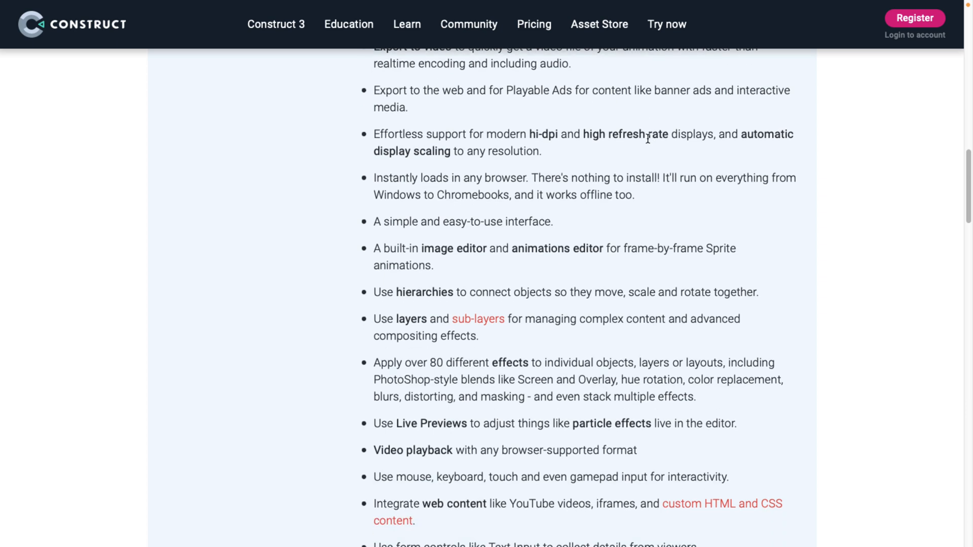
scroll(down, 3)
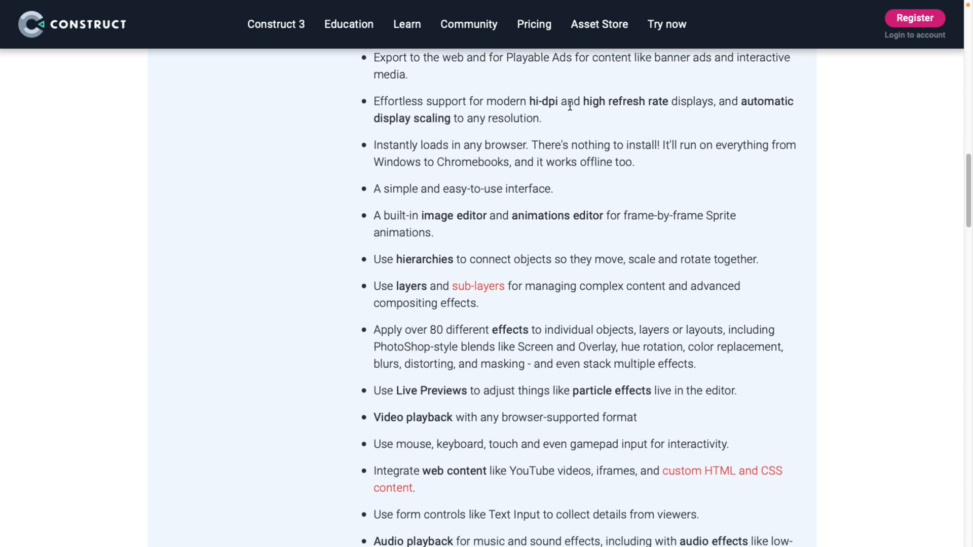
scroll(down, 3)
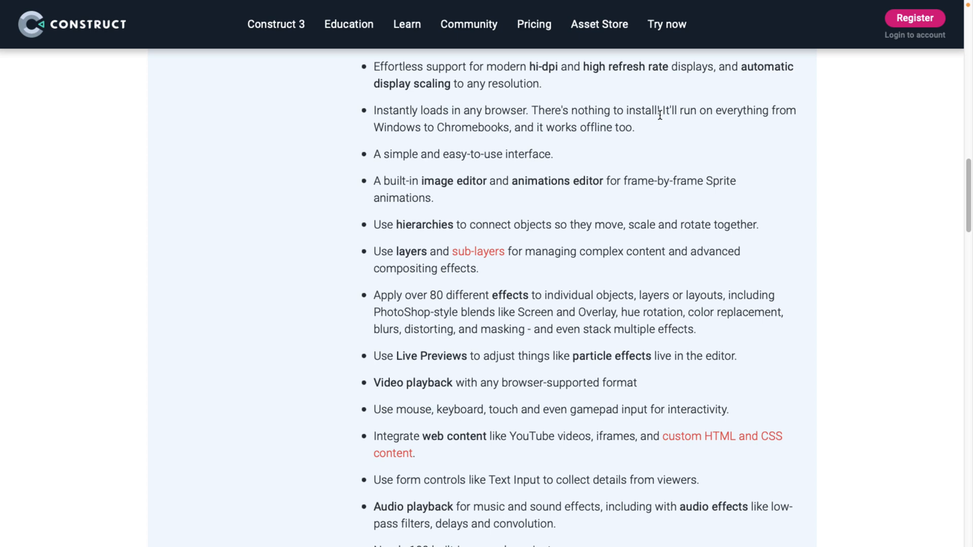
scroll(down, 3)
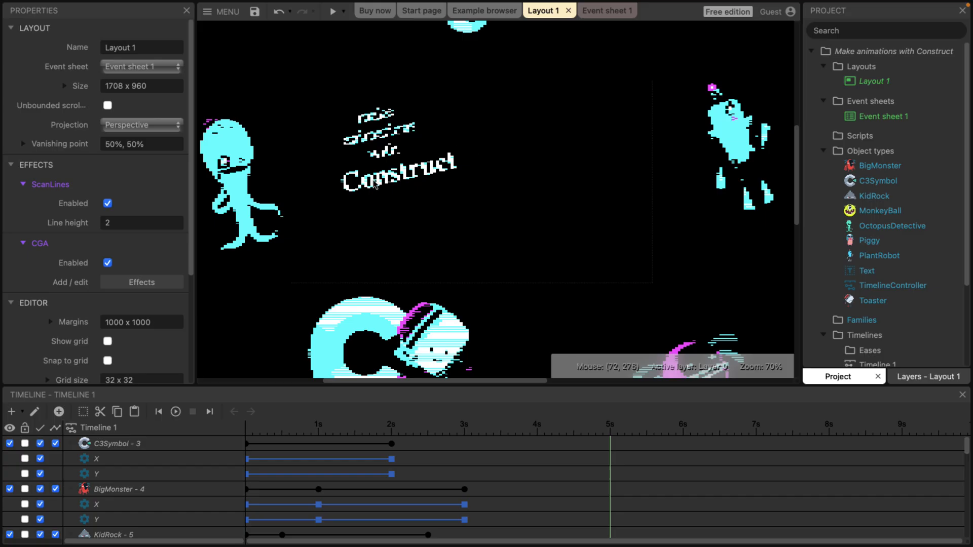
Step: Load the Animated Title Screen example, closing the open Animated Splash project
click(484, 11)
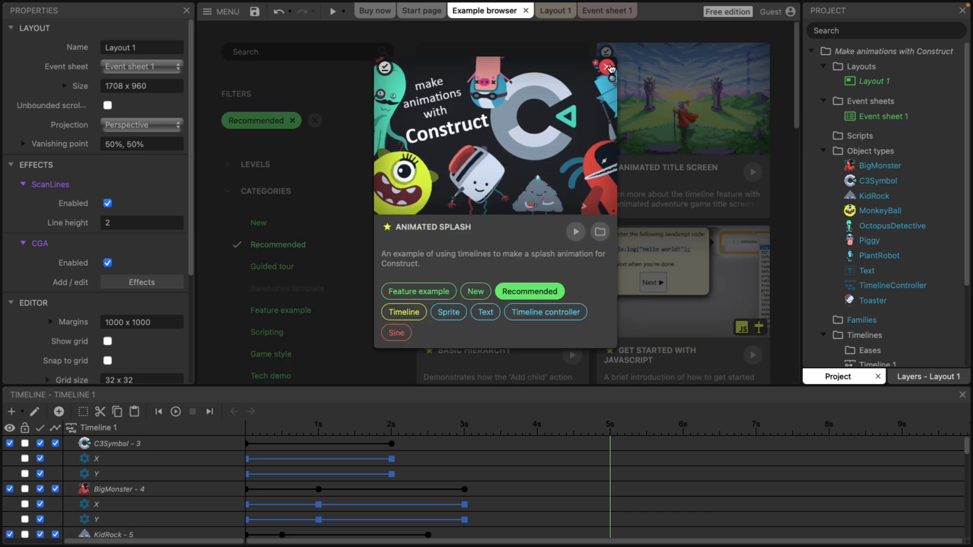
mouse_move(606, 67)
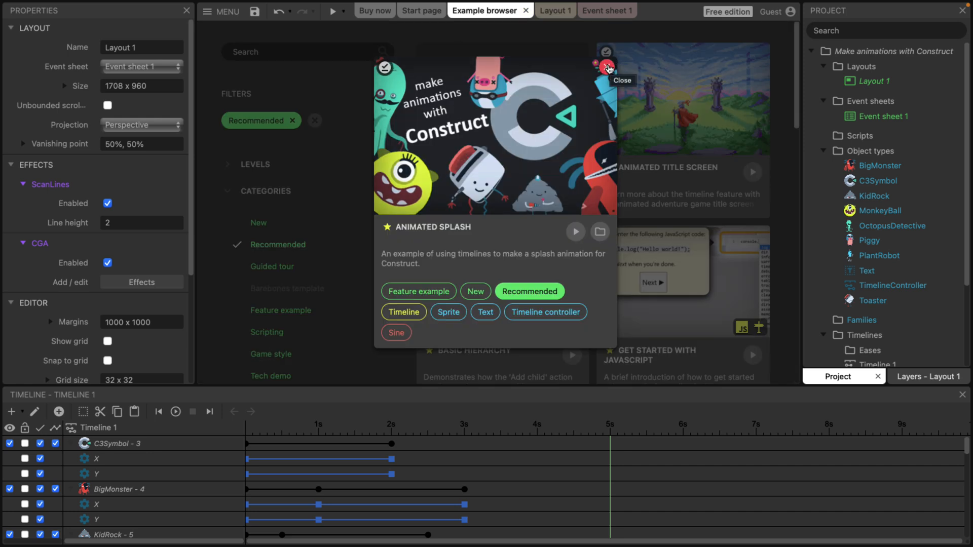
click(606, 67)
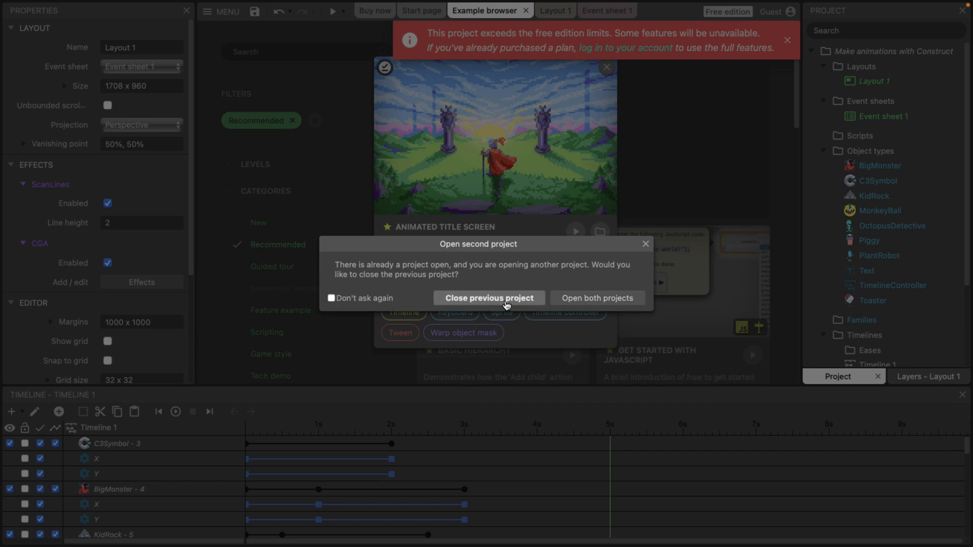
click(489, 298)
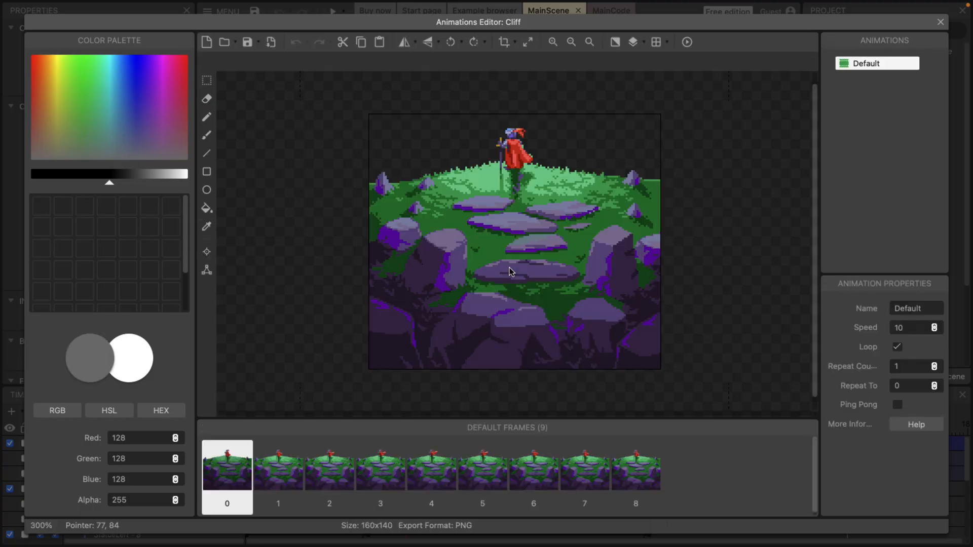
Step: Preview frames 2, 5, 7 and 8 of Cliff's Default animation
click(329, 468)
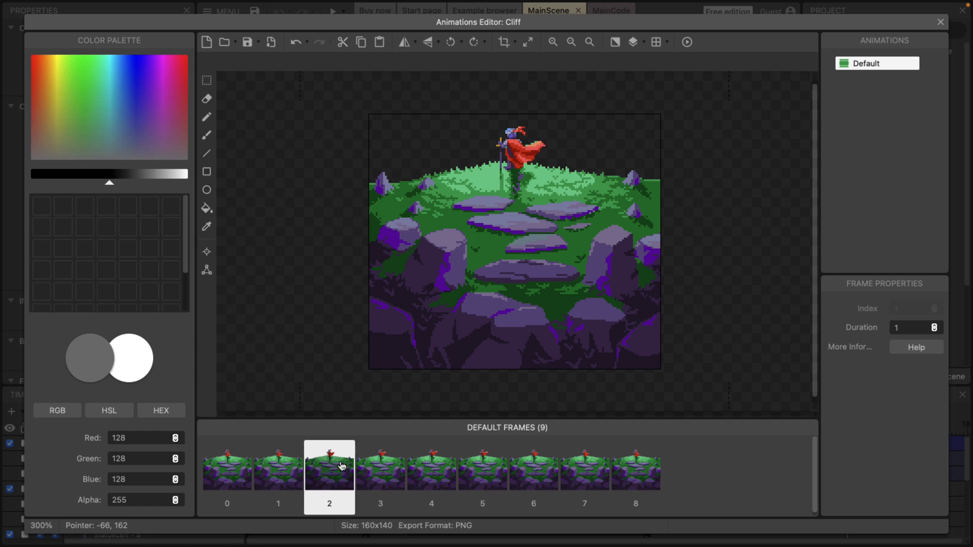
click(483, 468)
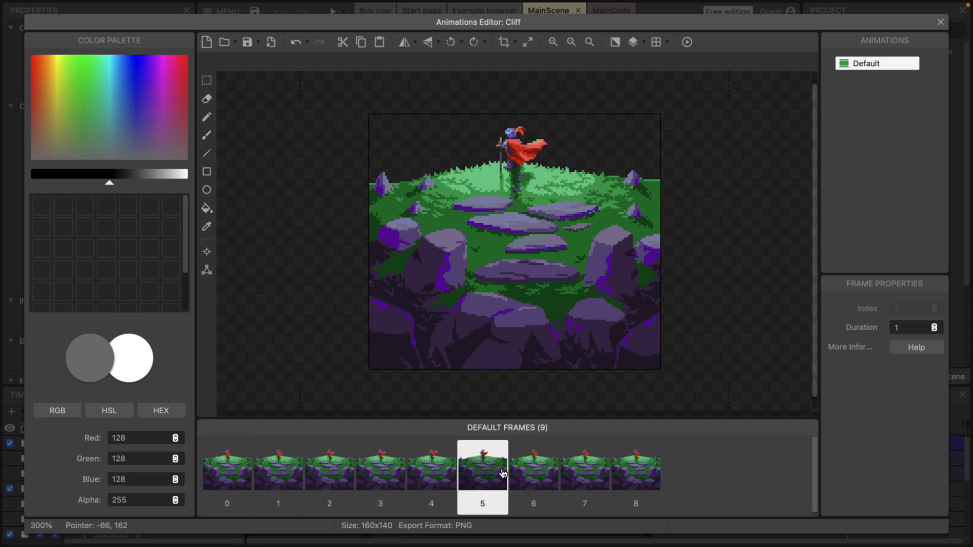
click(584, 471)
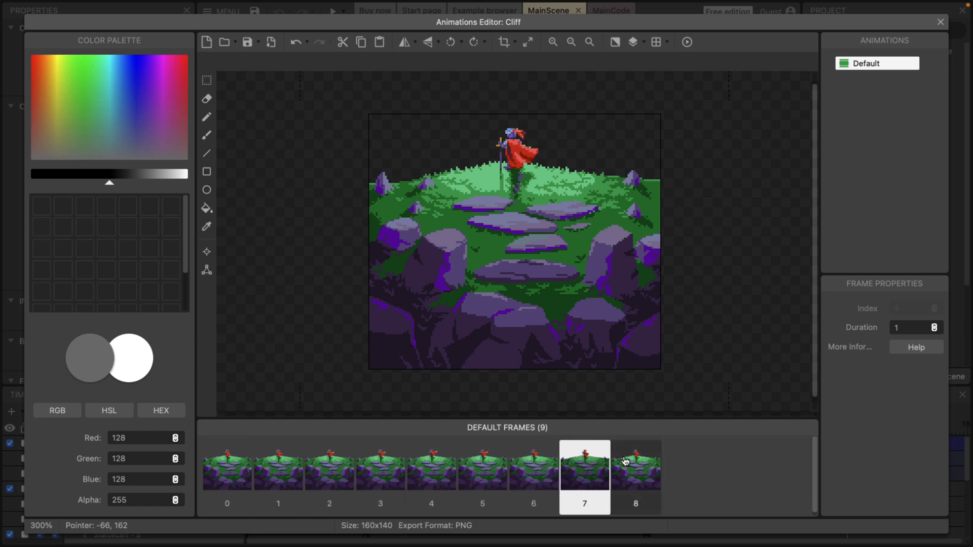
click(634, 468)
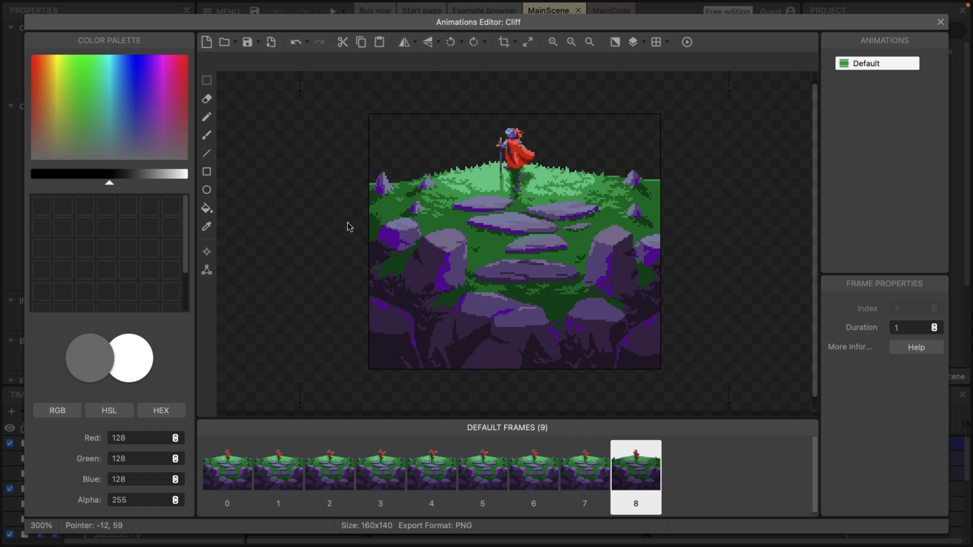
mouse_move(208, 131)
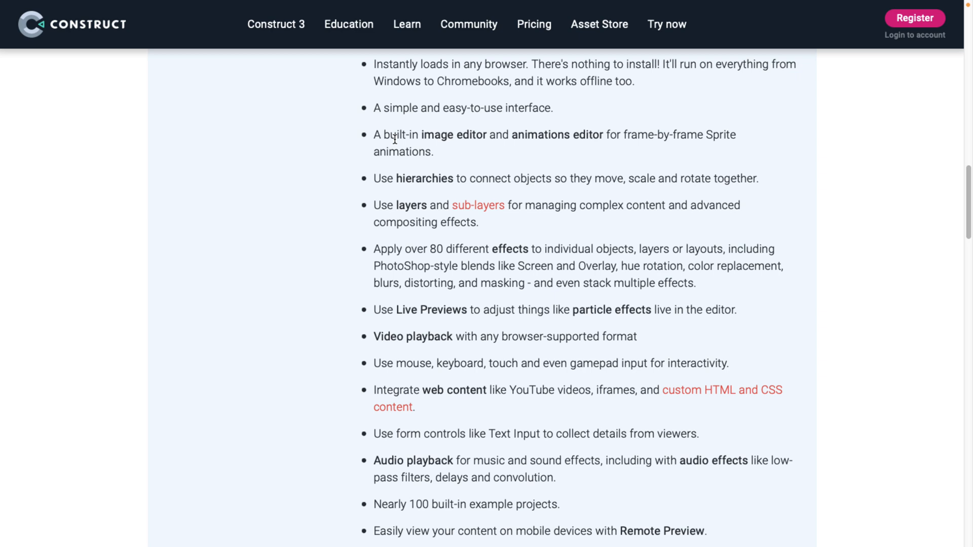
mouse_move(464, 246)
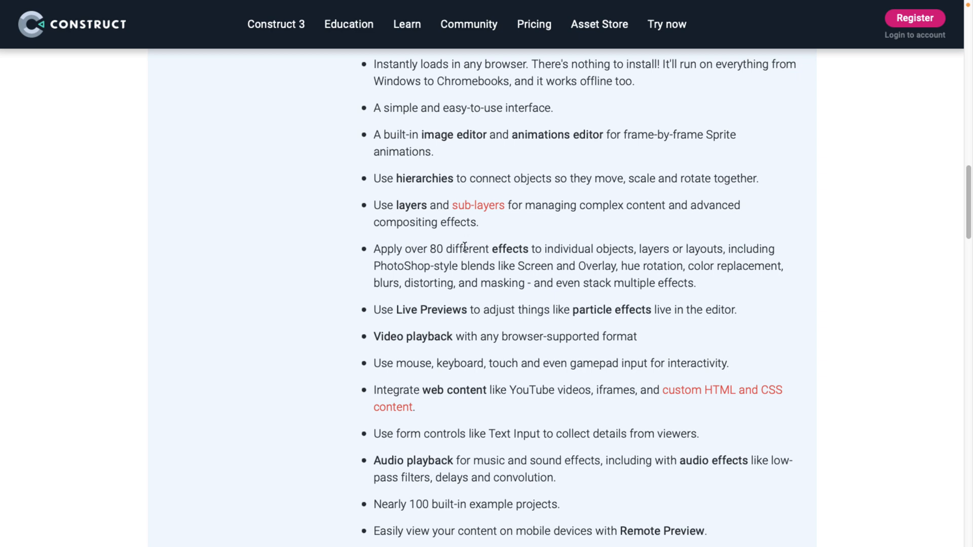
Step: Scroll down the announcement post past the feature list, beta and video sections
scroll(down, 3)
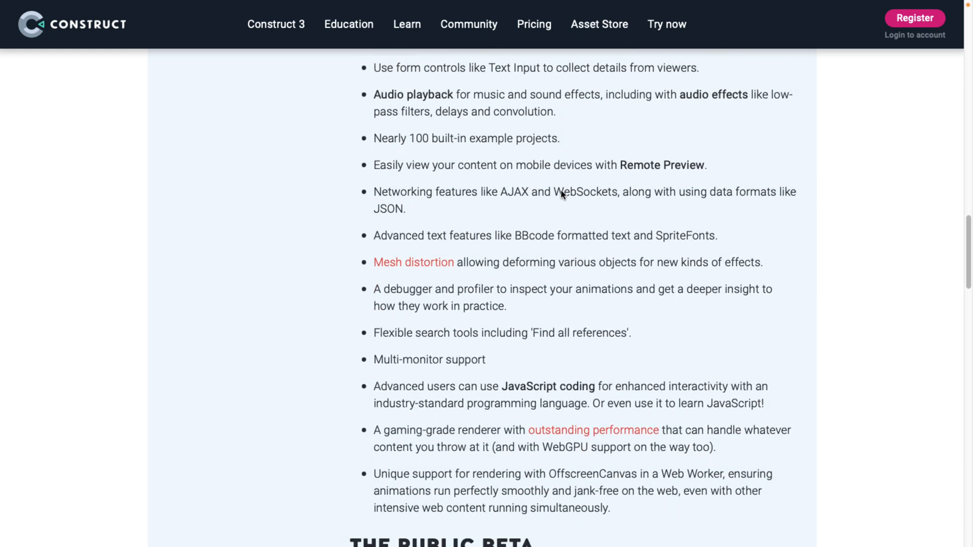
scroll(down, 3)
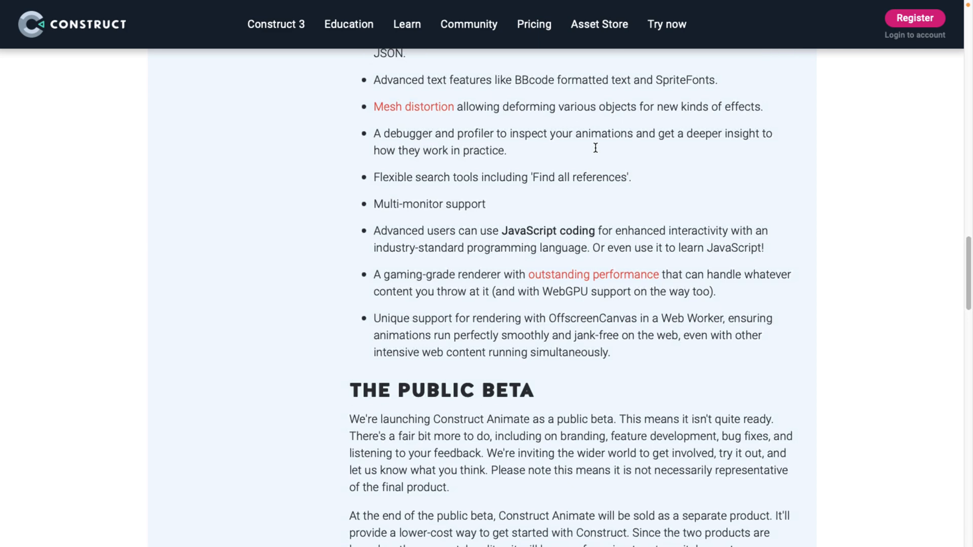
scroll(down, 3)
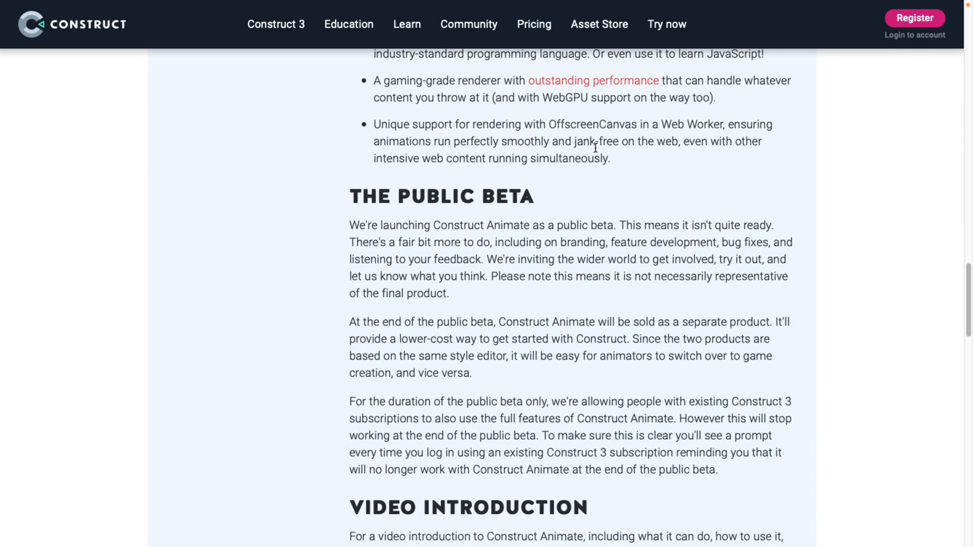
scroll(down, 3)
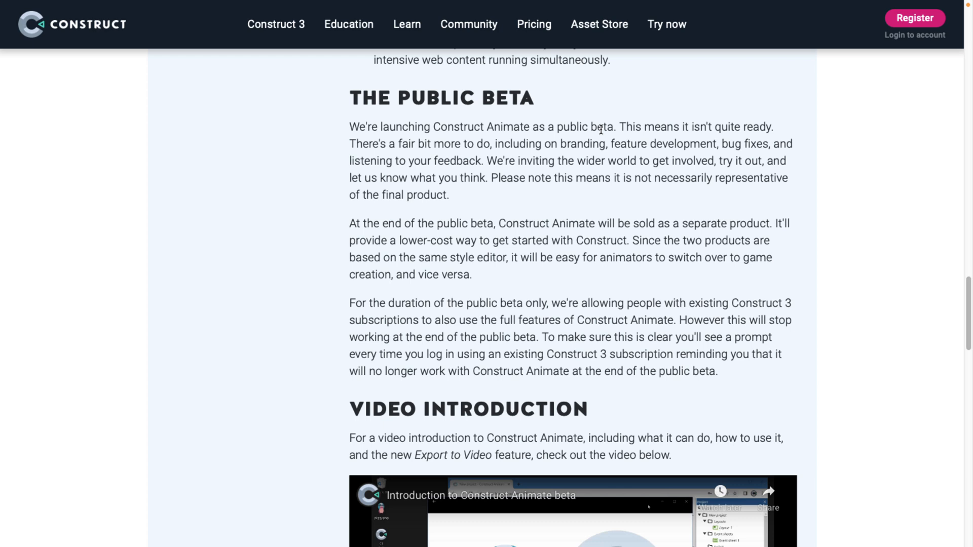
scroll(down, 3)
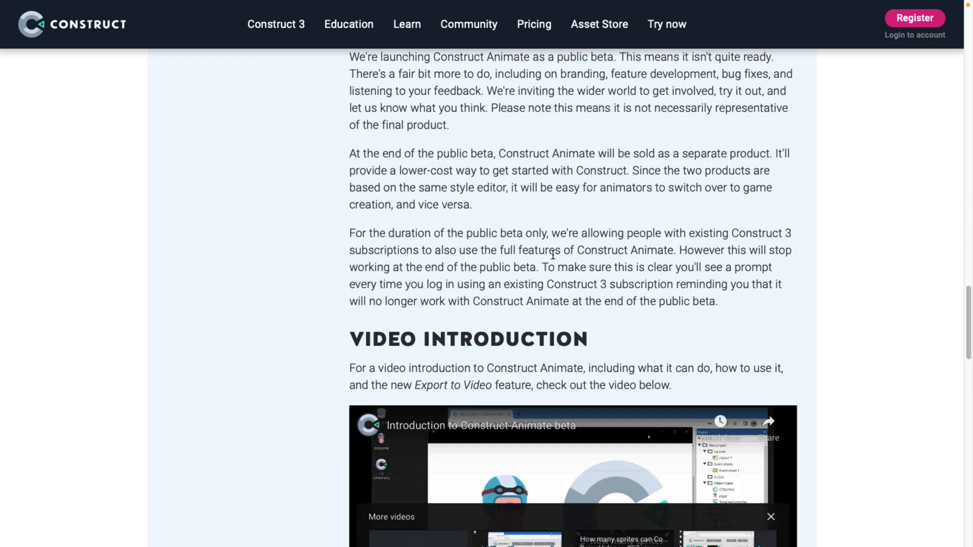
scroll(down, 3)
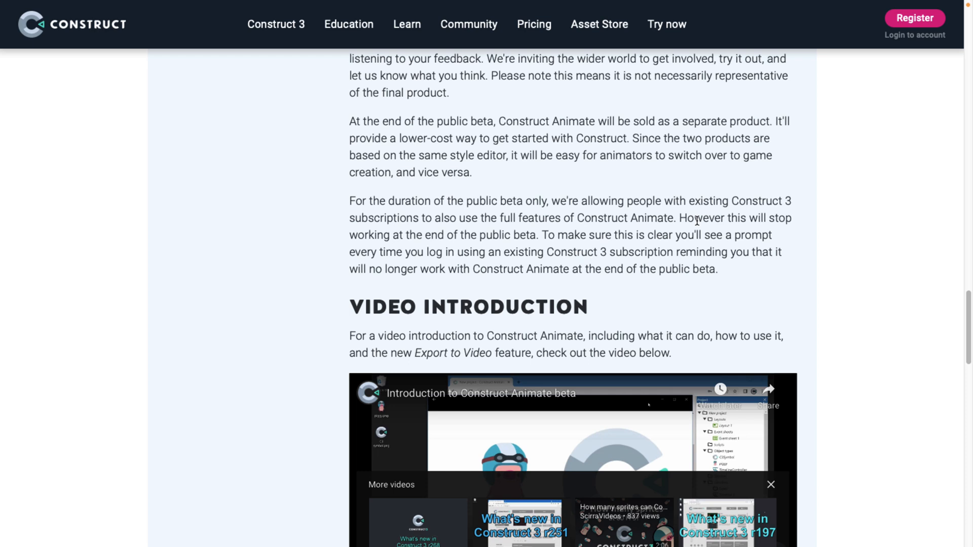
mouse_move(564, 220)
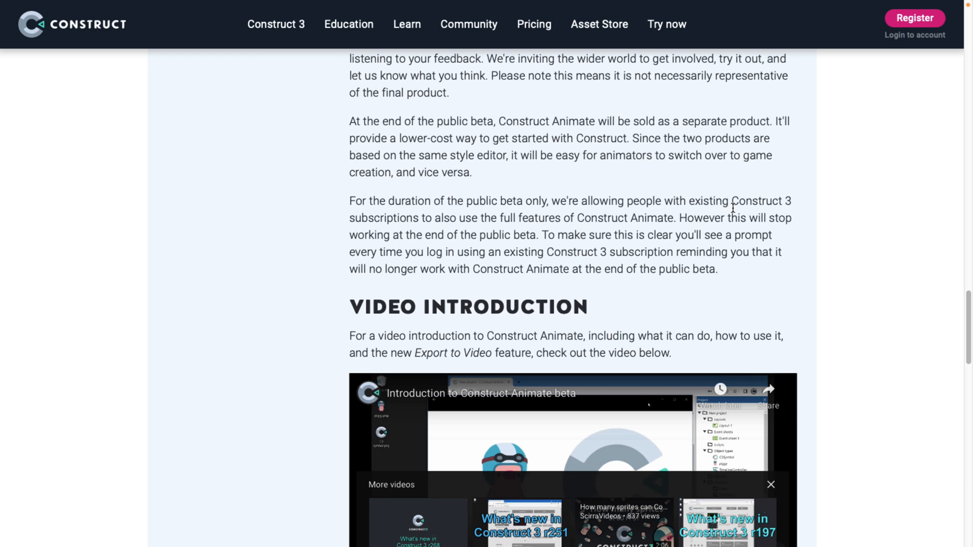
mouse_move(674, 220)
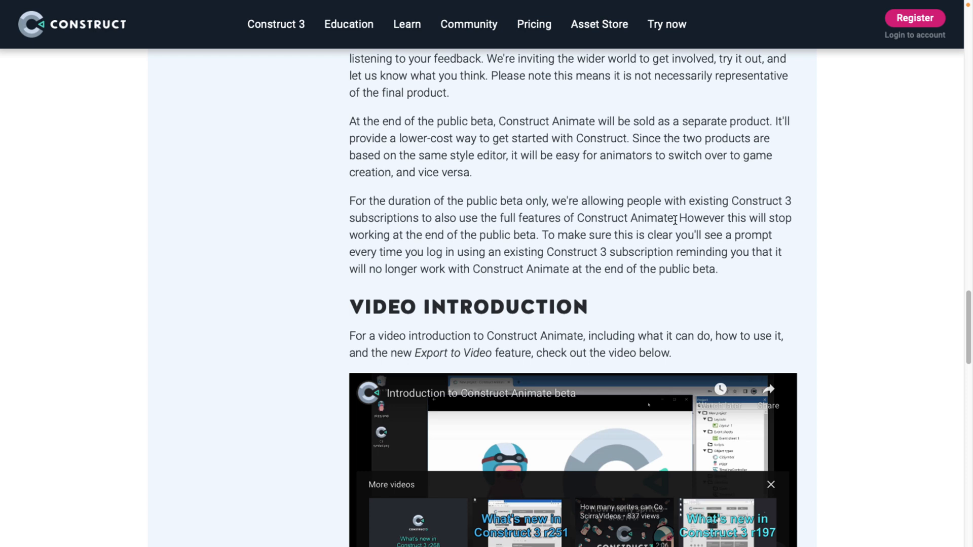
Step: Continue to the post's closing section and comments, ending back at the title
scroll(down, 3)
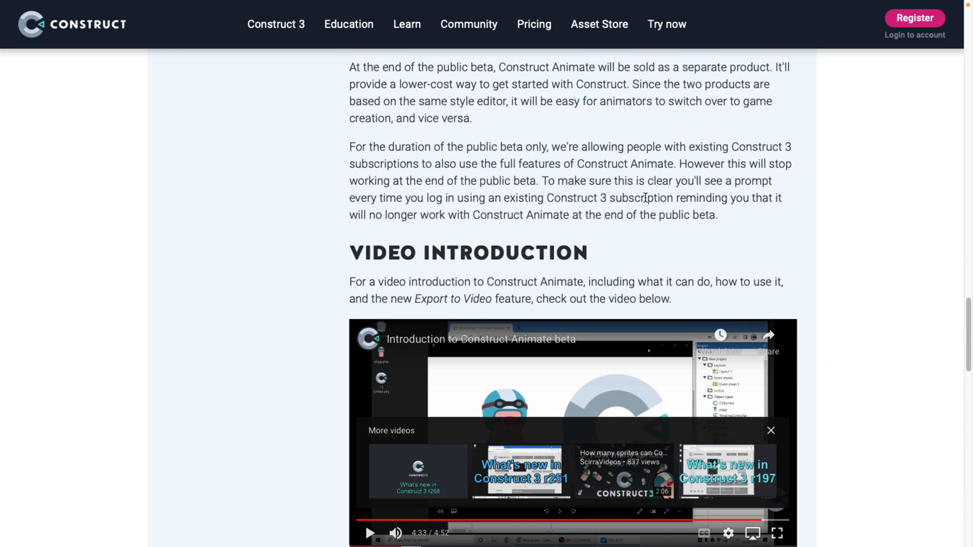
scroll(down, 3)
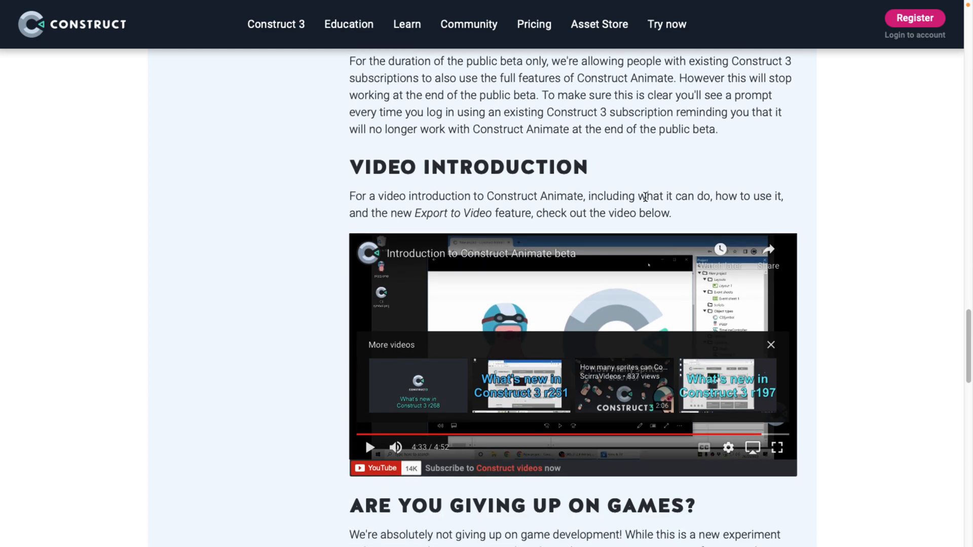
scroll(down, 3)
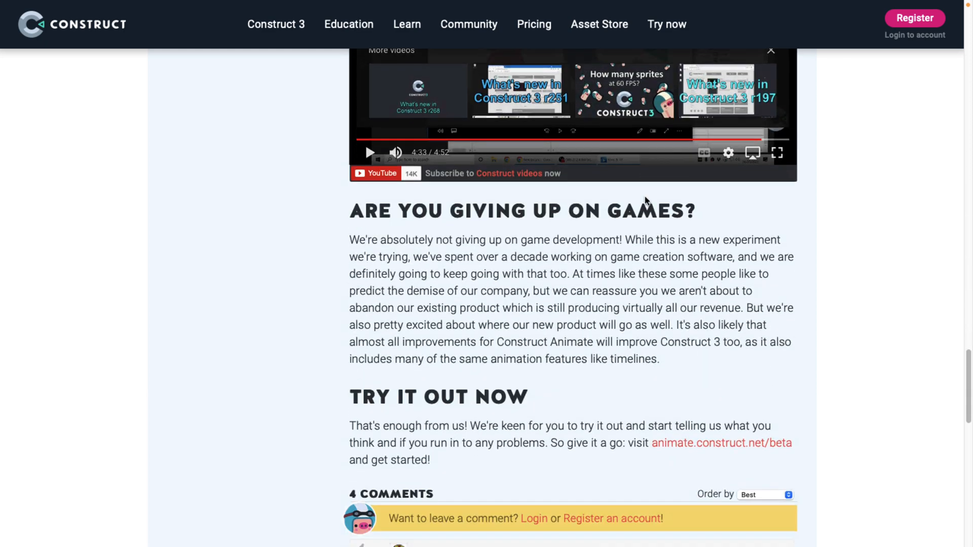
scroll(down, 3)
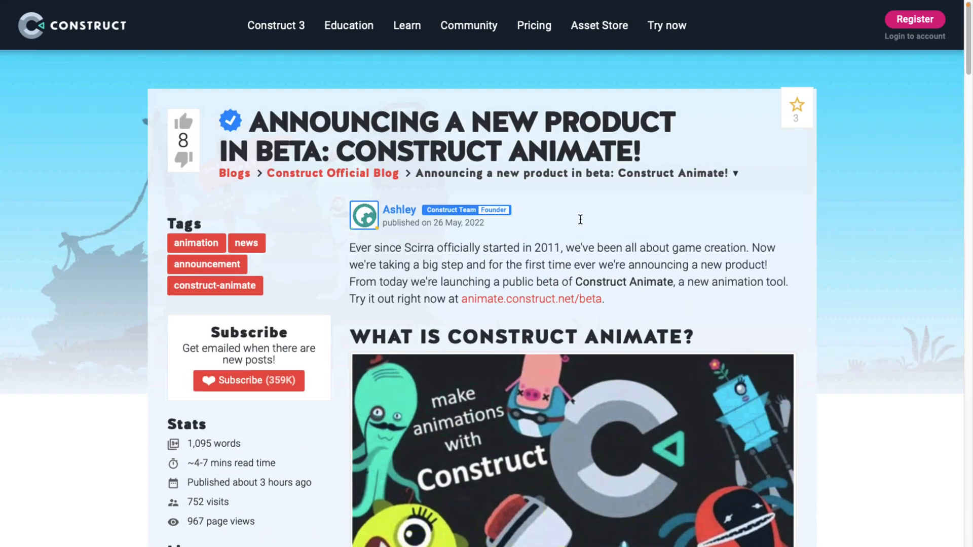
Step: View the post's header artwork, then switch back to the Construct Animate window
scroll(down, 3)
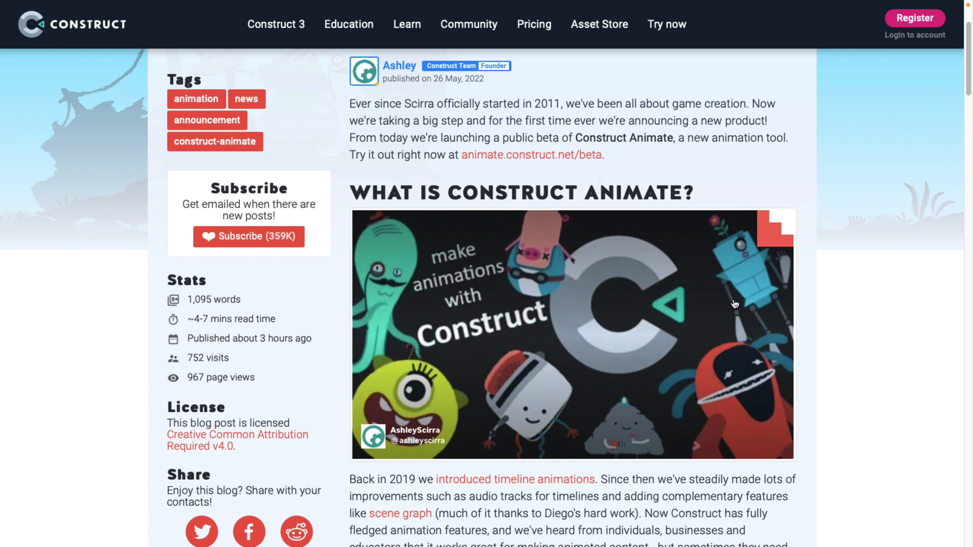
click(276, 25)
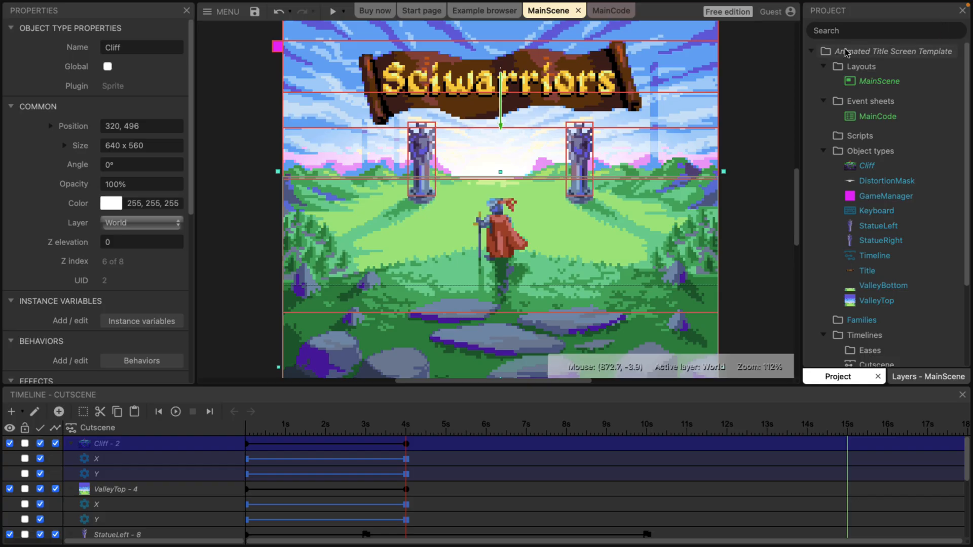
Step: Load the Animated Splash example from the browser, closing the title screen project
click(598, 10)
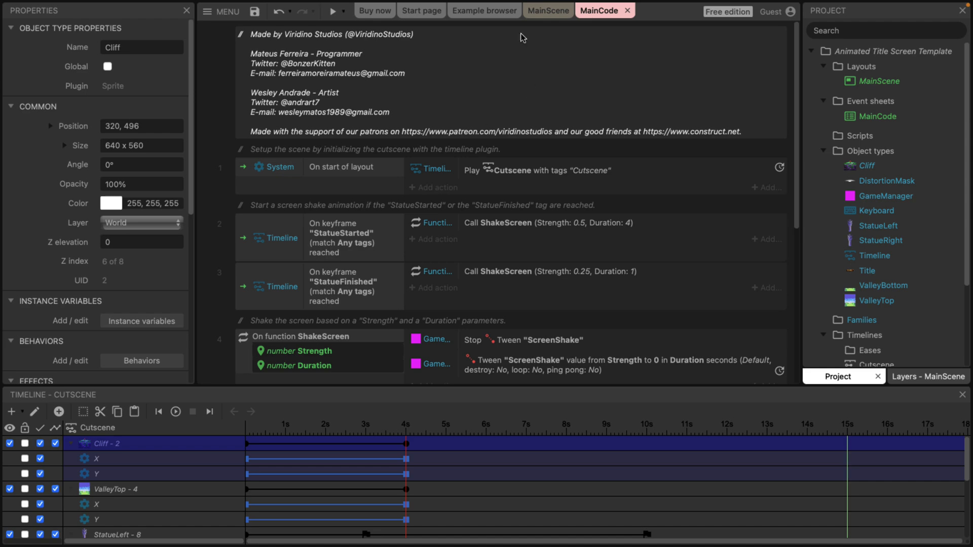
click(484, 10)
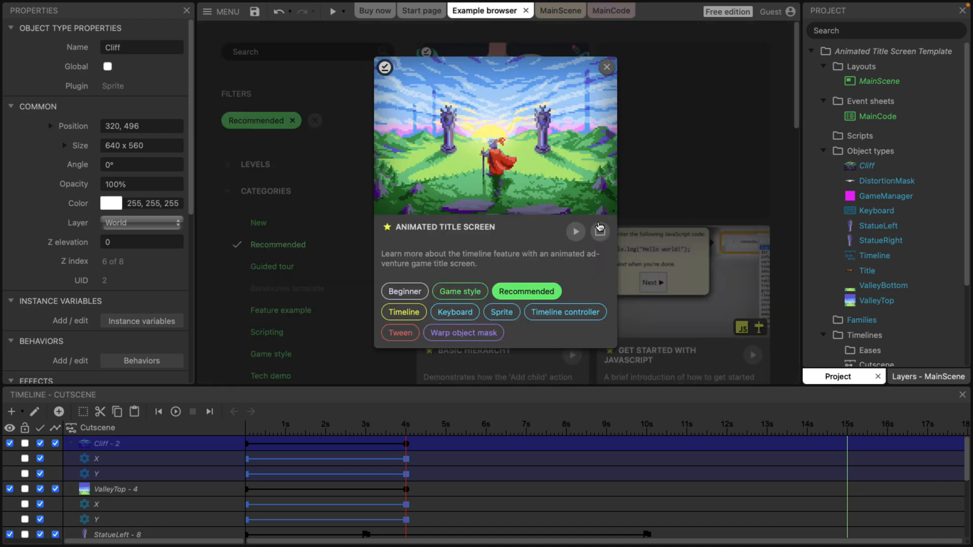
click(606, 67)
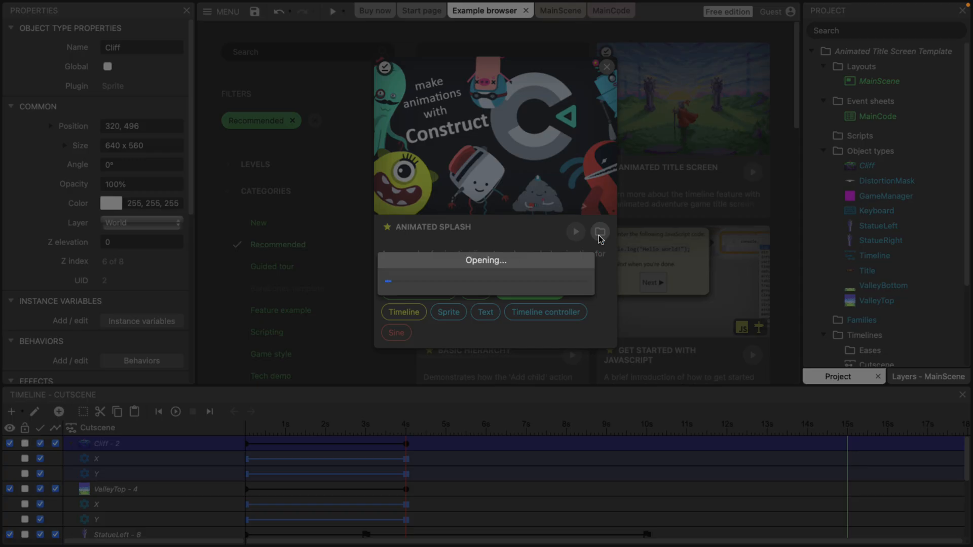
click(599, 231)
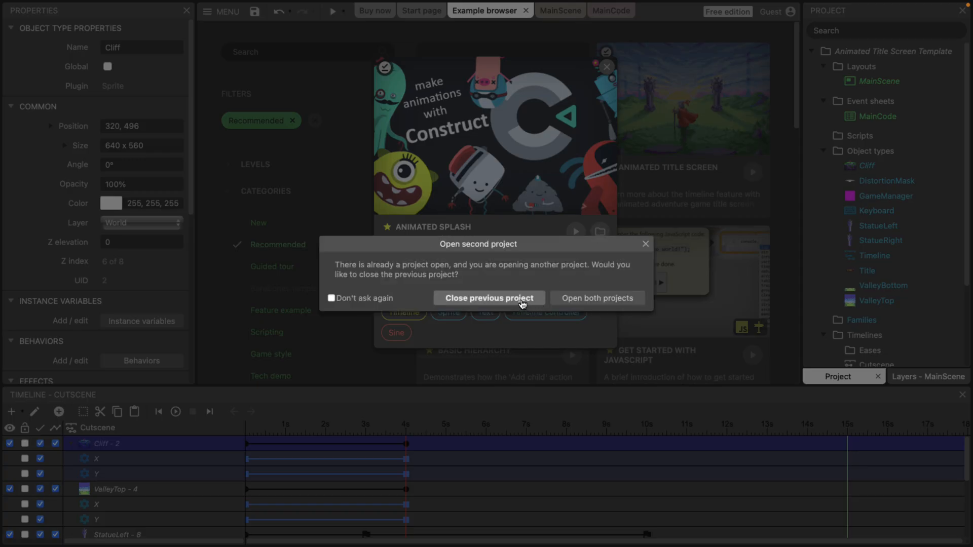
click(488, 298)
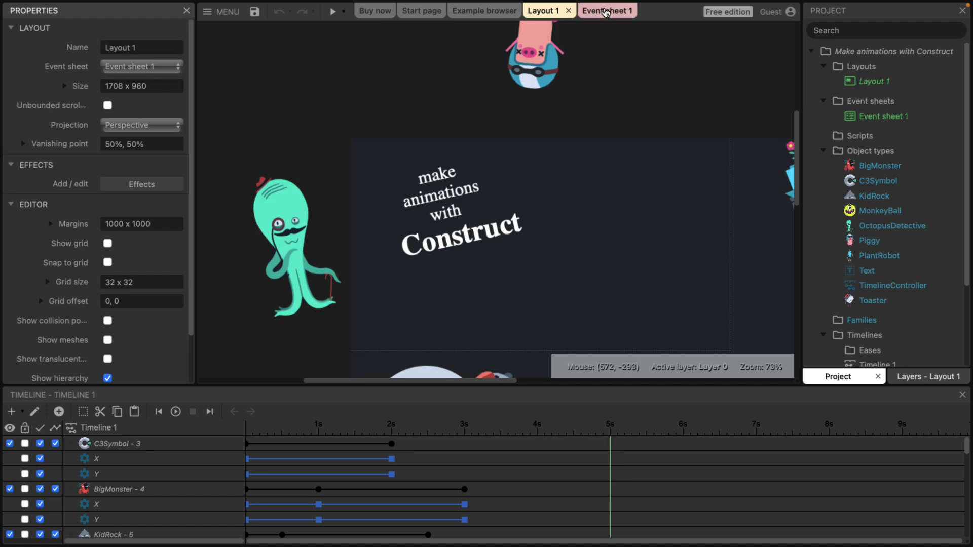
Step: Return to Layout 1 and select OctopusDetective's Angle timeline track
click(606, 10)
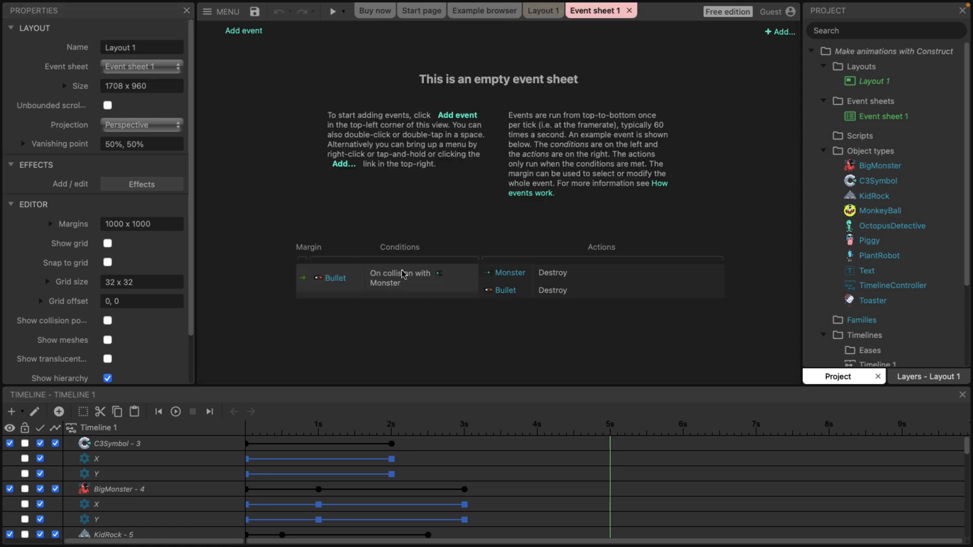
mouse_move(490, 199)
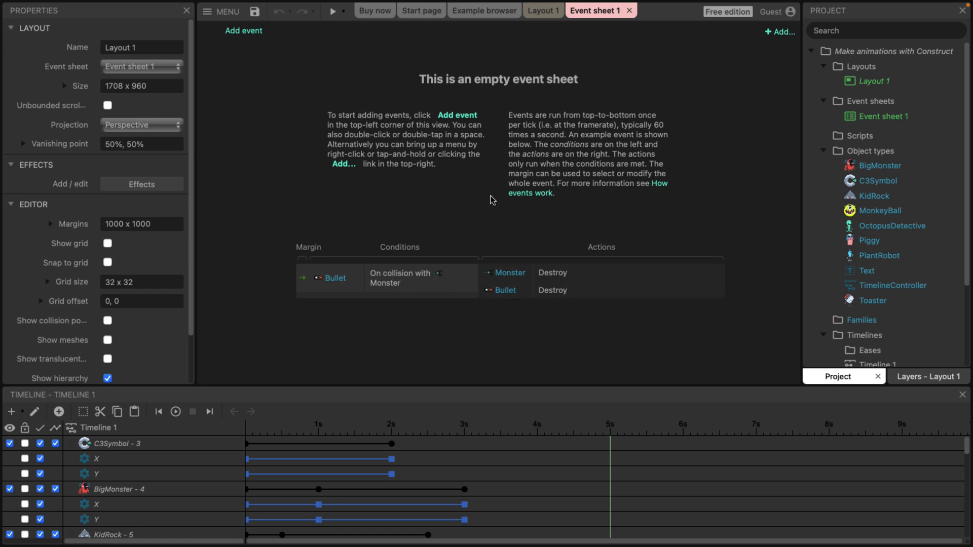
click(542, 10)
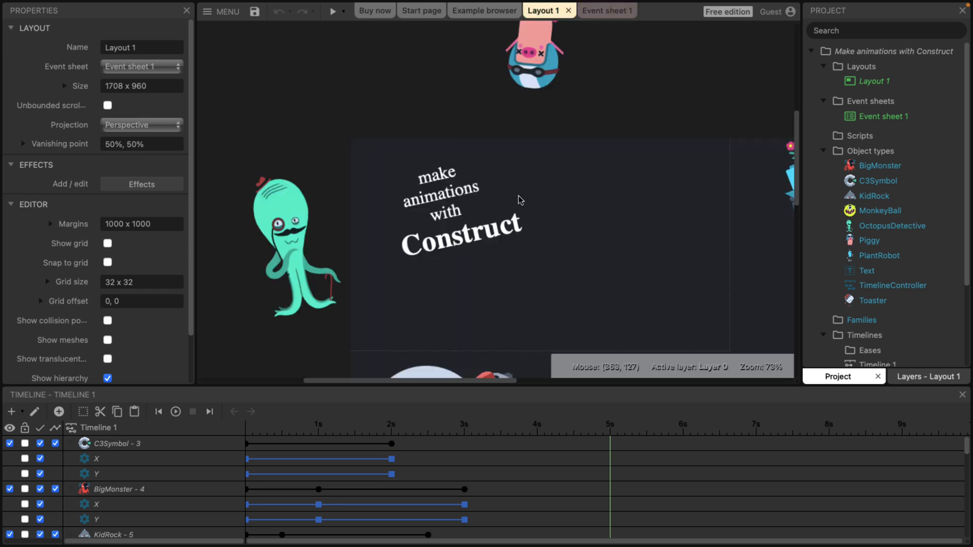
mouse_move(541, 206)
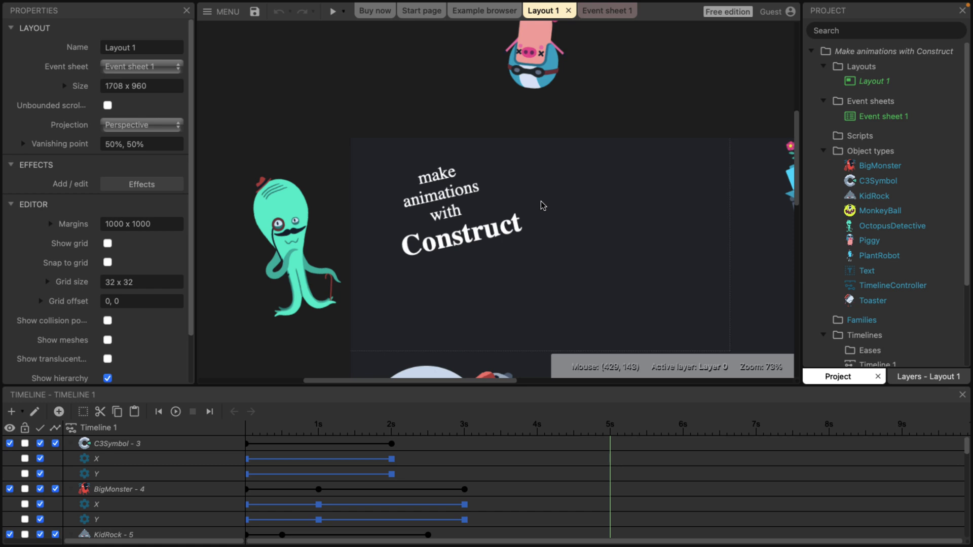
mouse_move(287, 222)
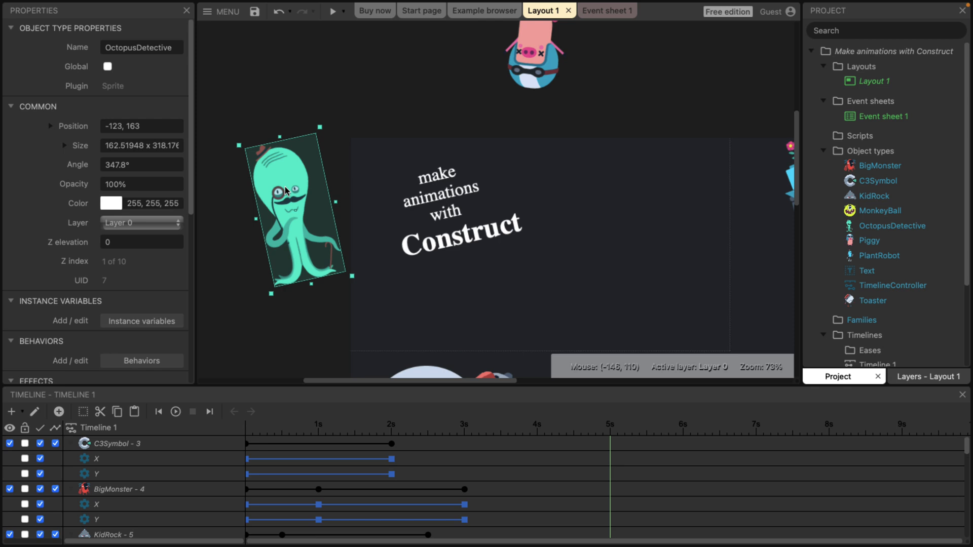
mouse_move(281, 196)
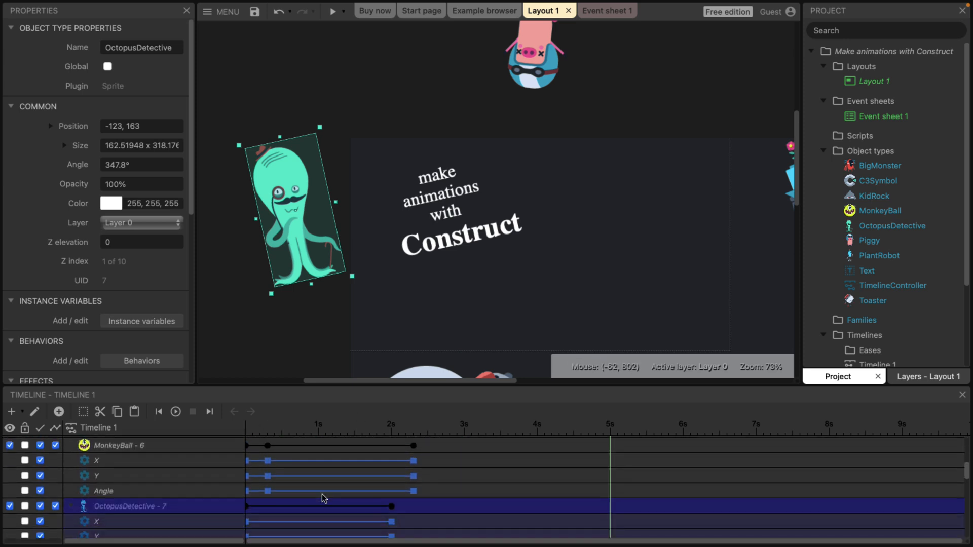
scroll(down, 3)
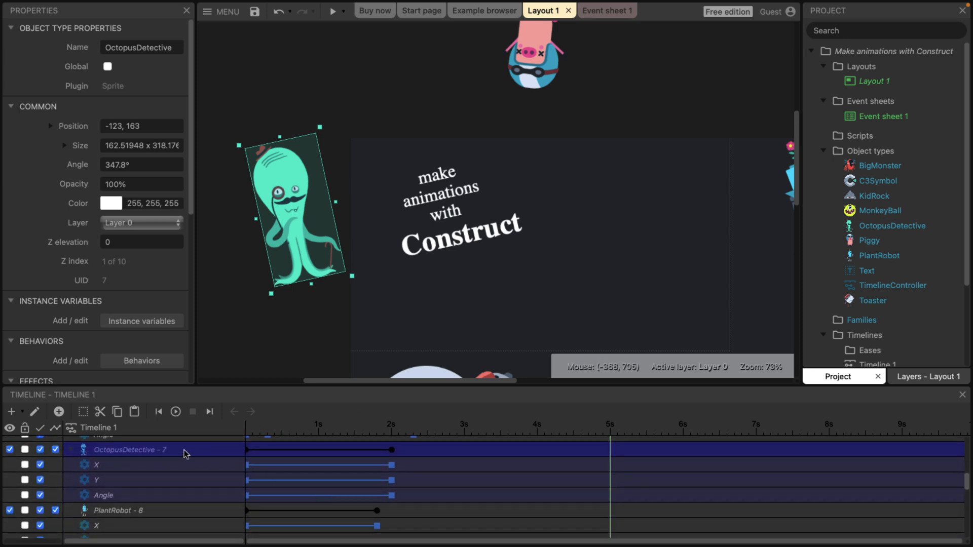
mouse_move(136, 495)
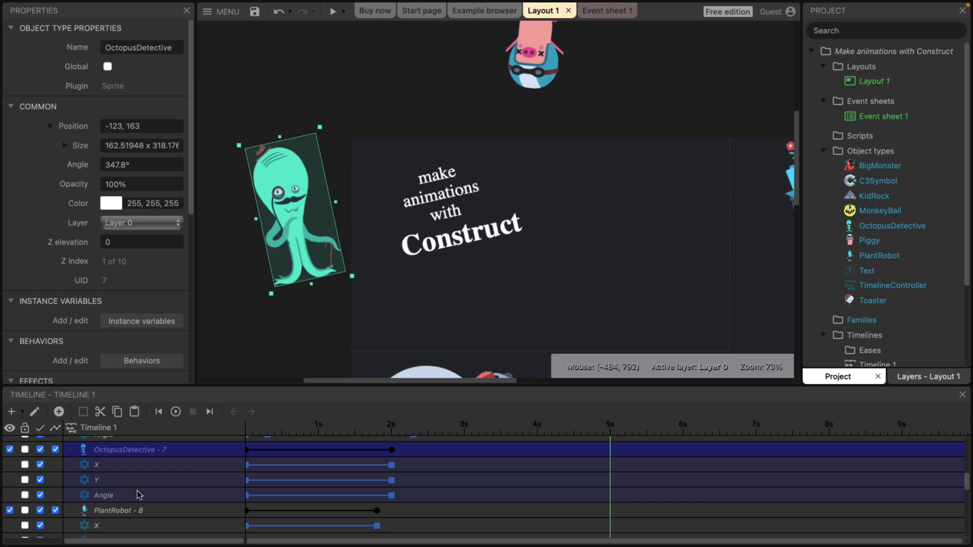
click(103, 495)
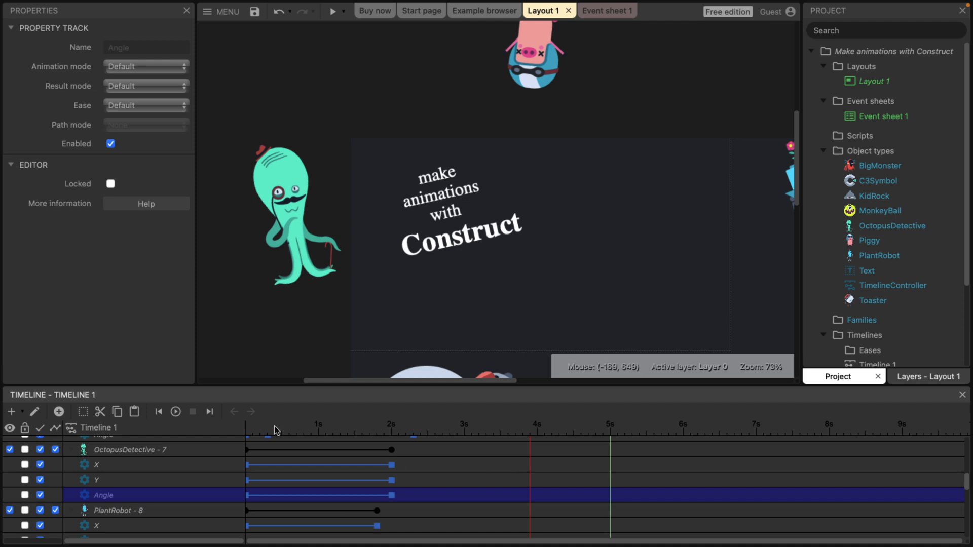
mouse_move(297, 166)
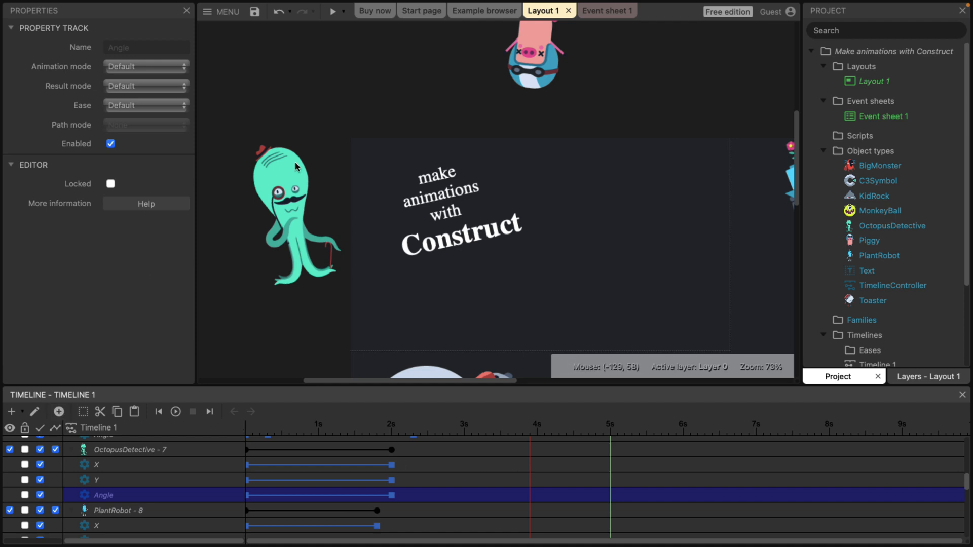
Step: Resize the octopus to about 404 units wide, then cancel adding a property track
click(292, 211)
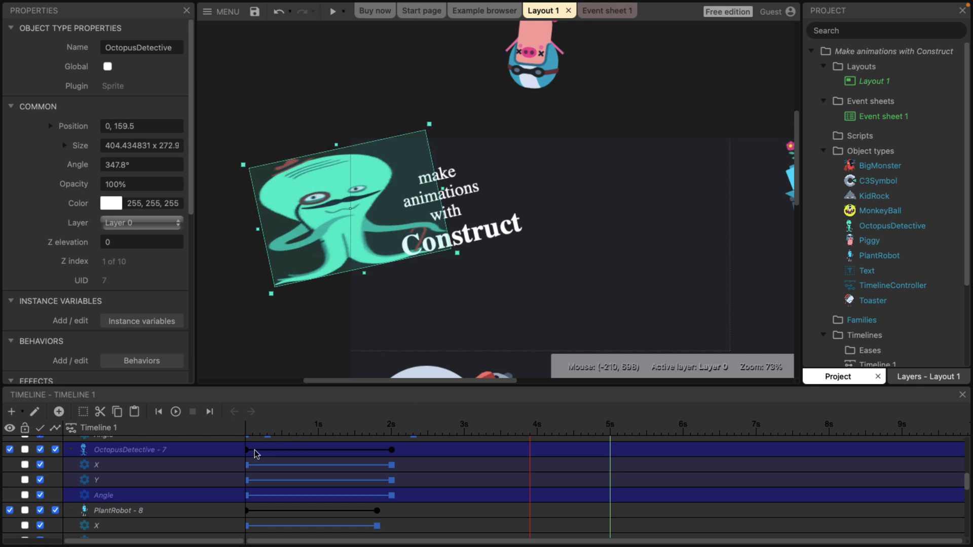
mouse_move(149, 456)
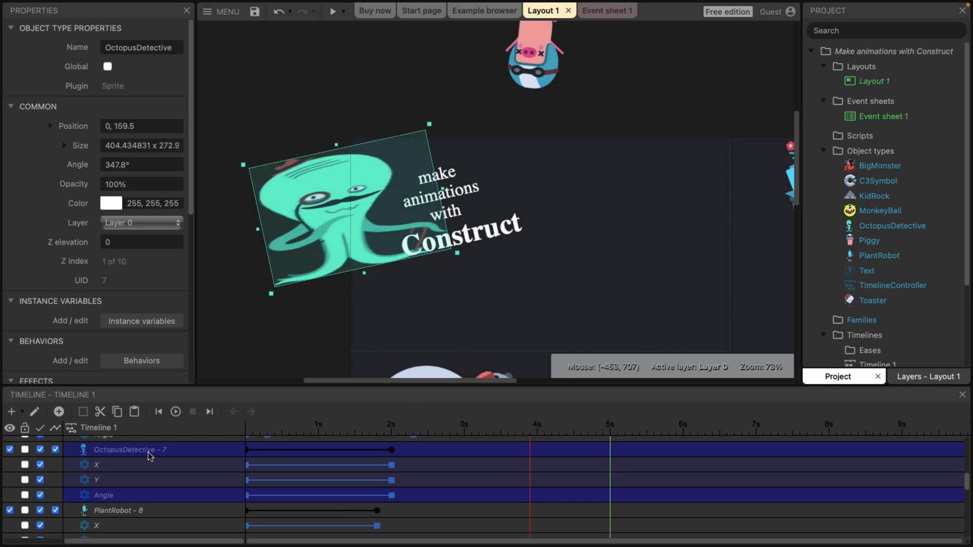
right_click(149, 450)
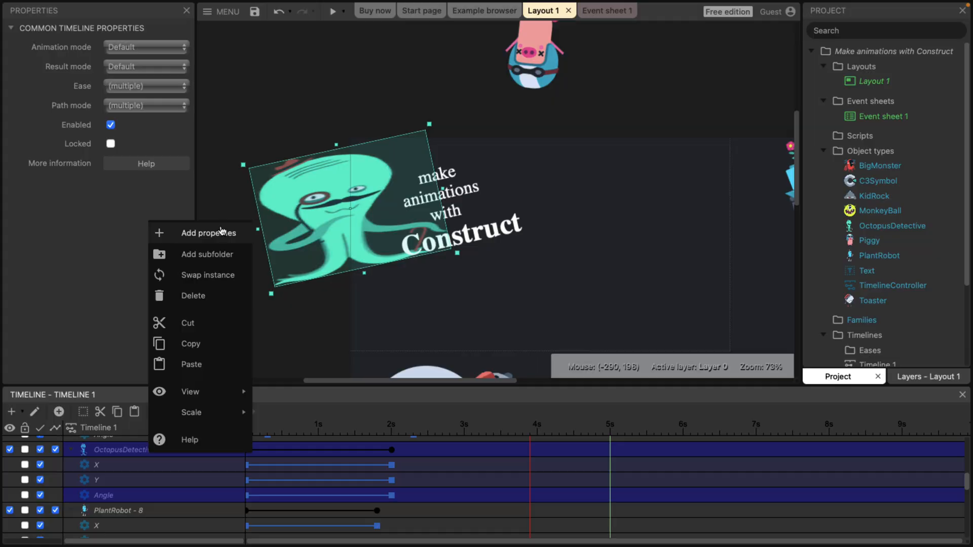
click(209, 233)
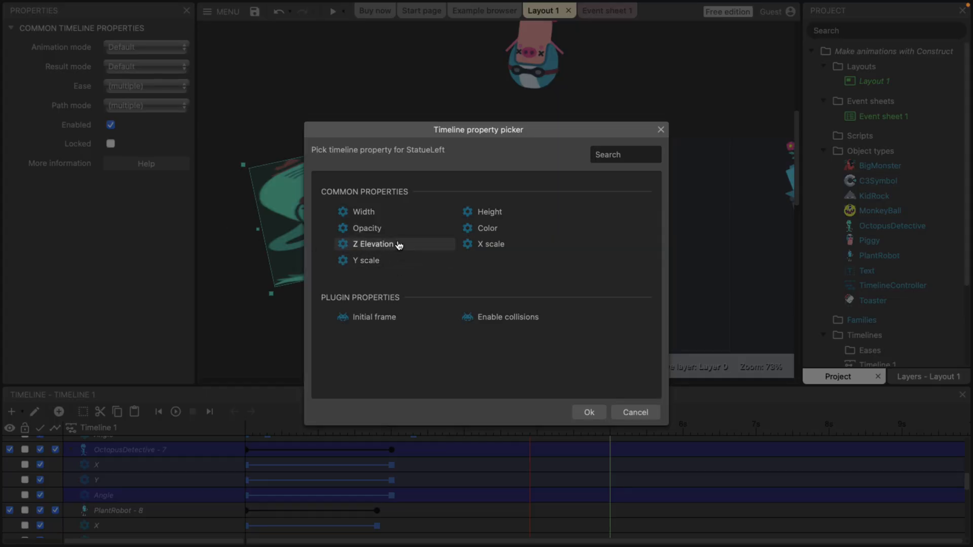
mouse_move(364, 261)
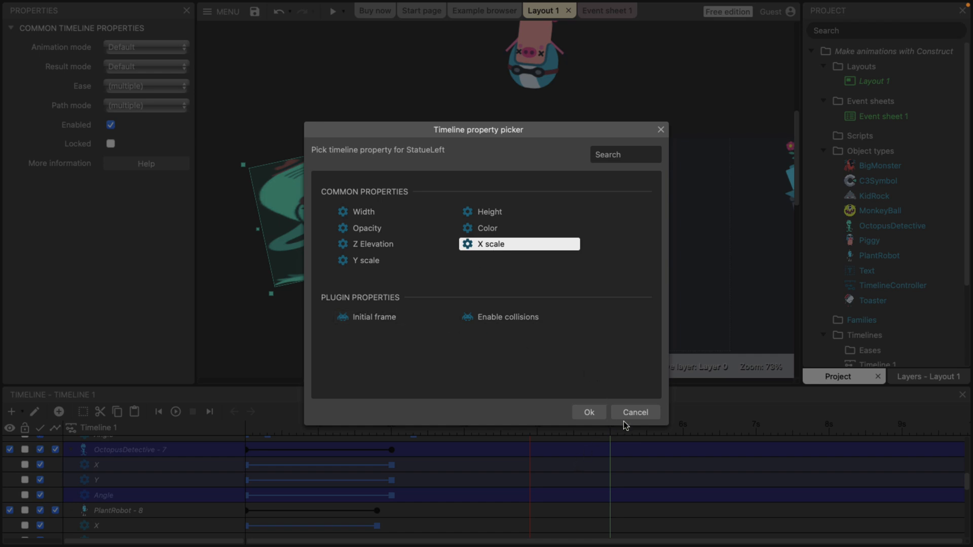
click(634, 412)
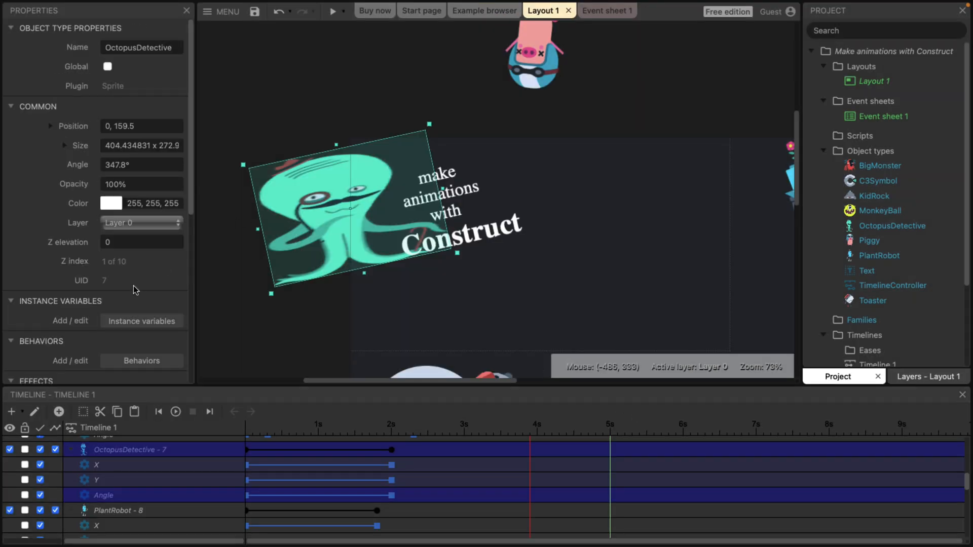
Step: Add a Stretch distortion effect to OctopusDetective via its Effects list
scroll(down, 3)
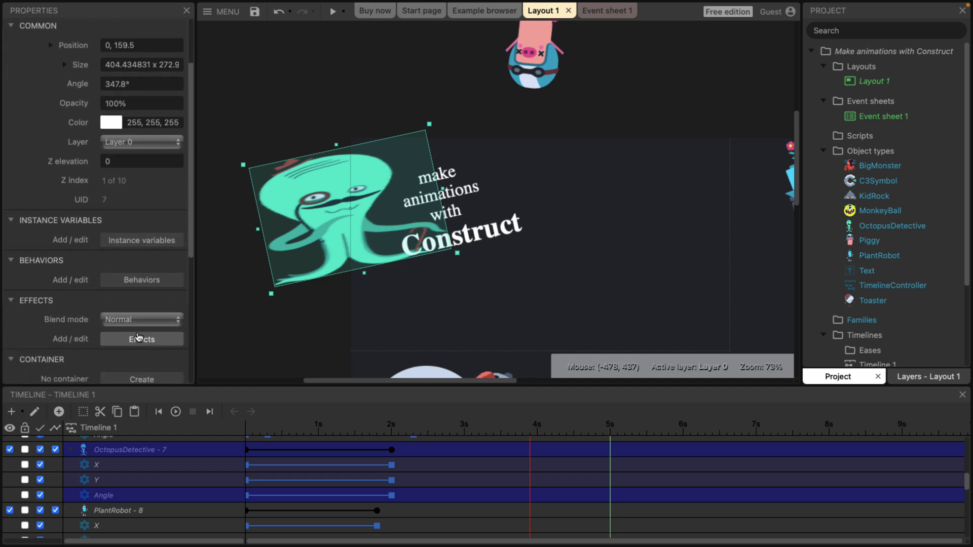
click(140, 339)
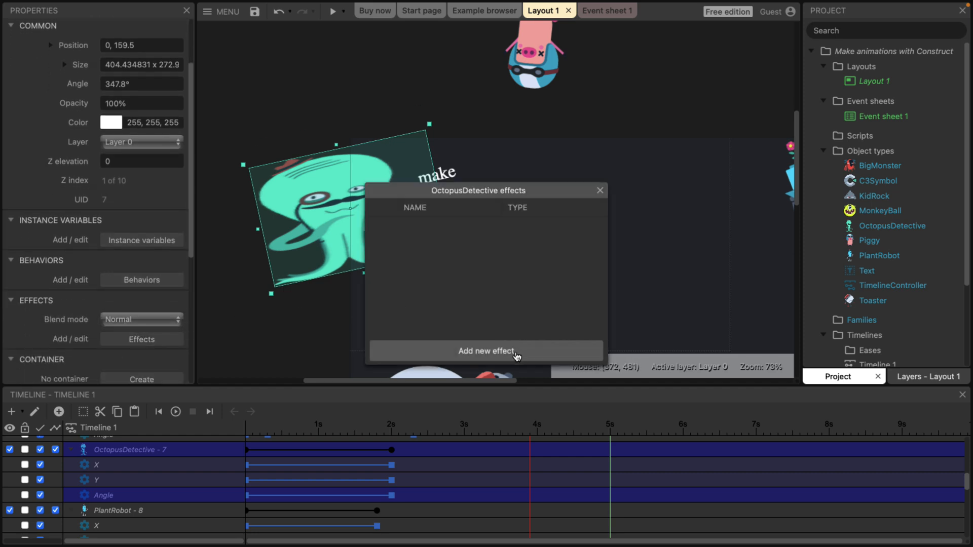
click(485, 351)
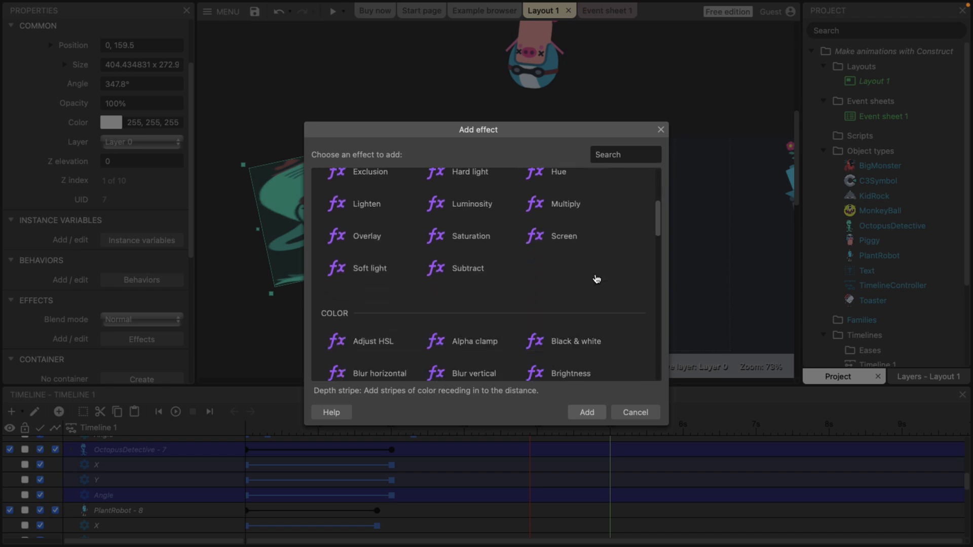
scroll(down, 3)
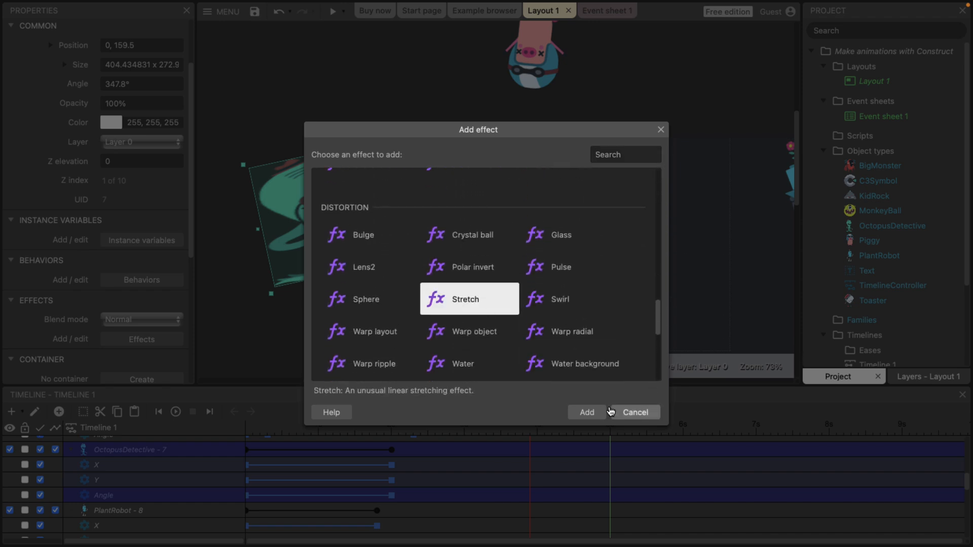
click(585, 412)
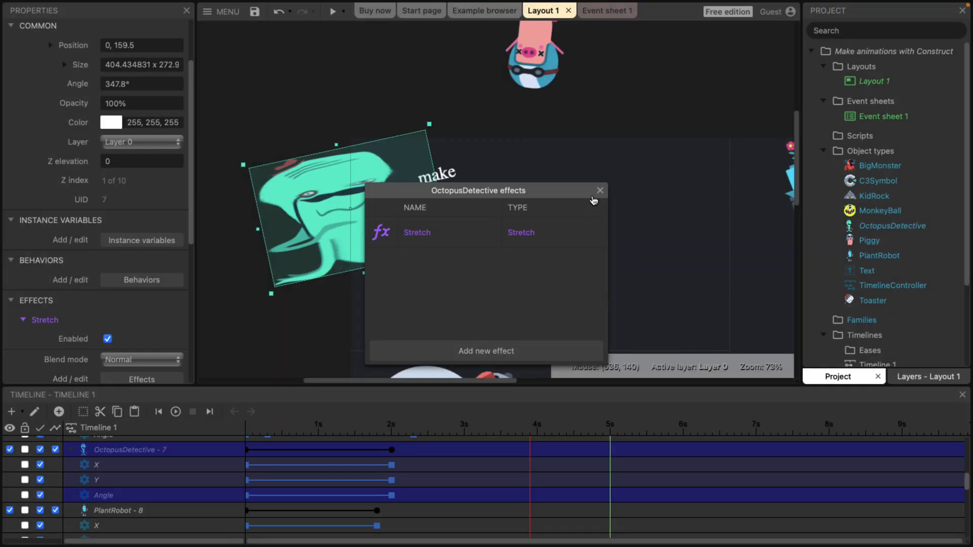
click(599, 189)
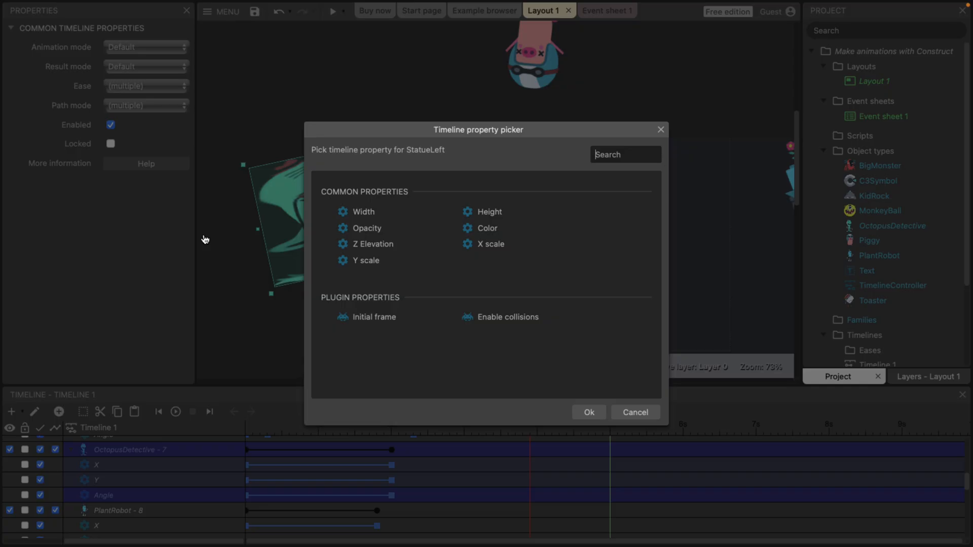
mouse_move(655, 398)
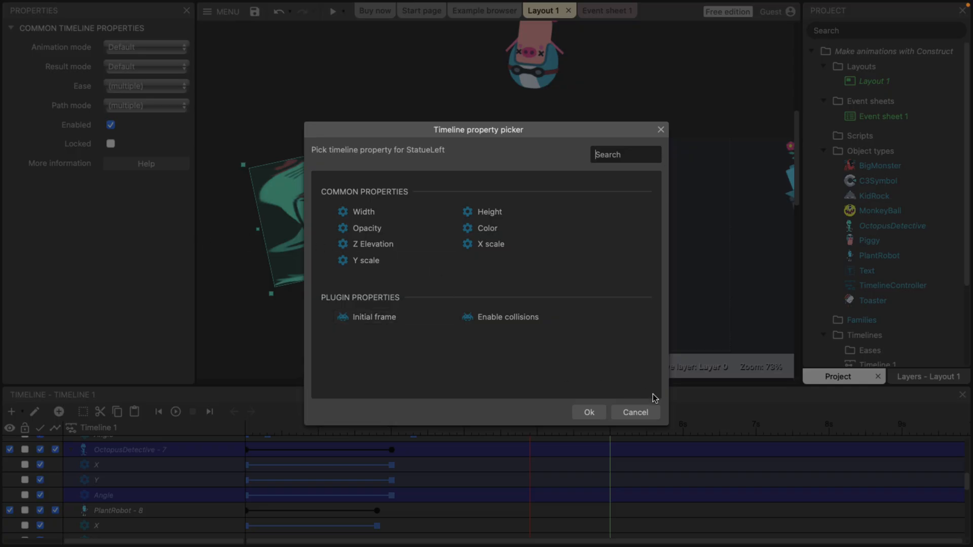
click(634, 412)
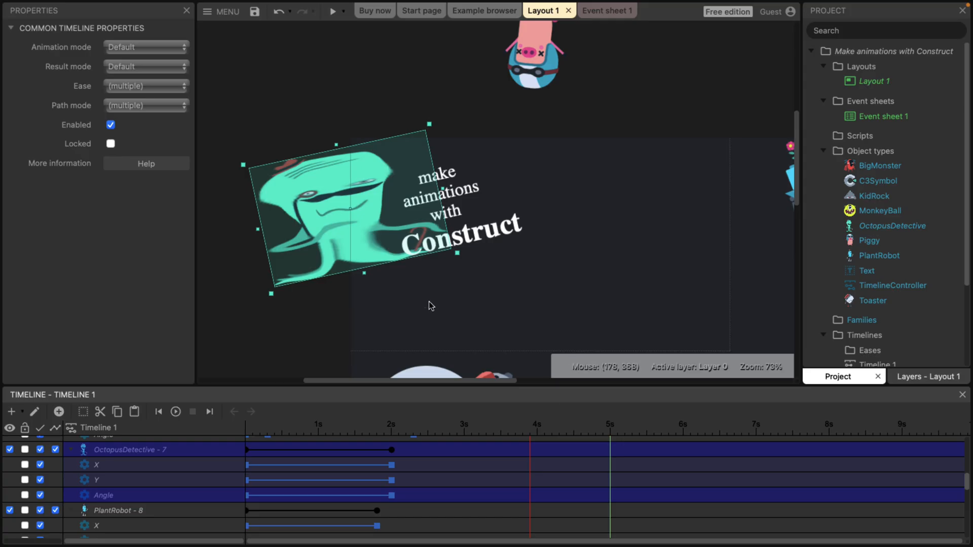
scroll(down, 3)
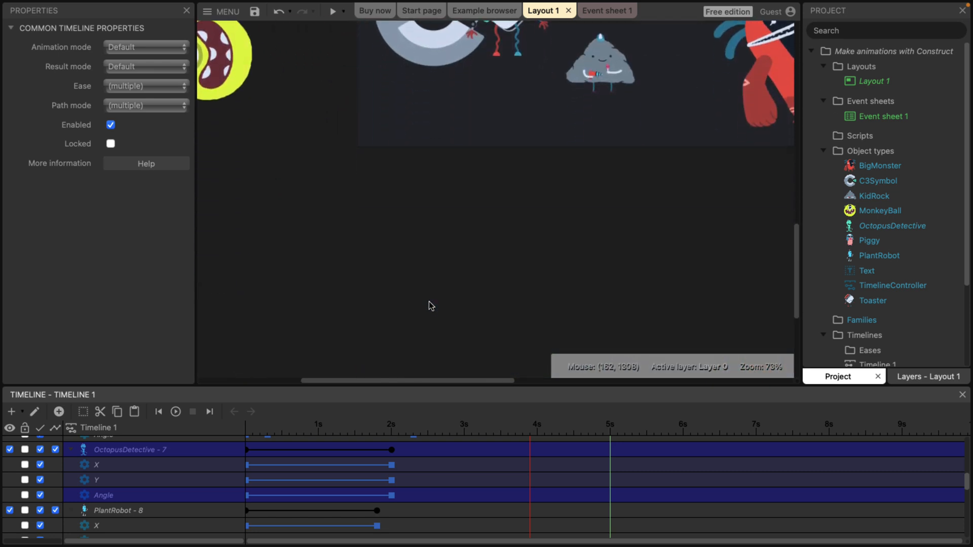